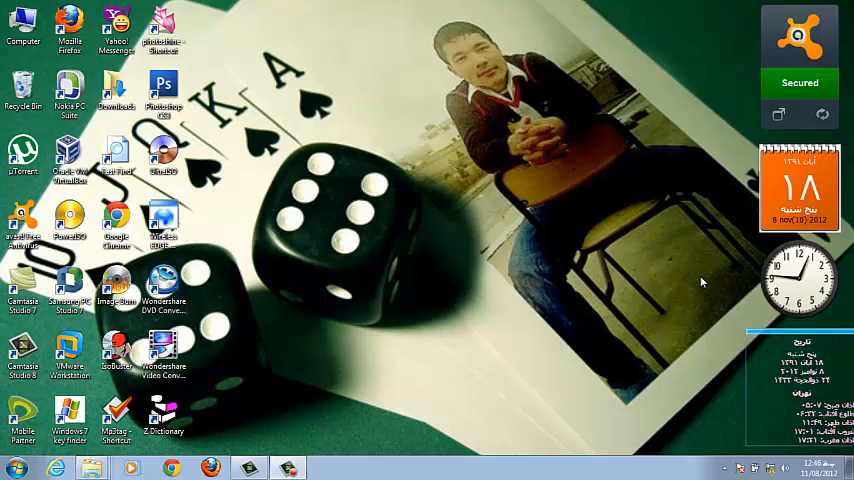
mouse_move(668, 128)
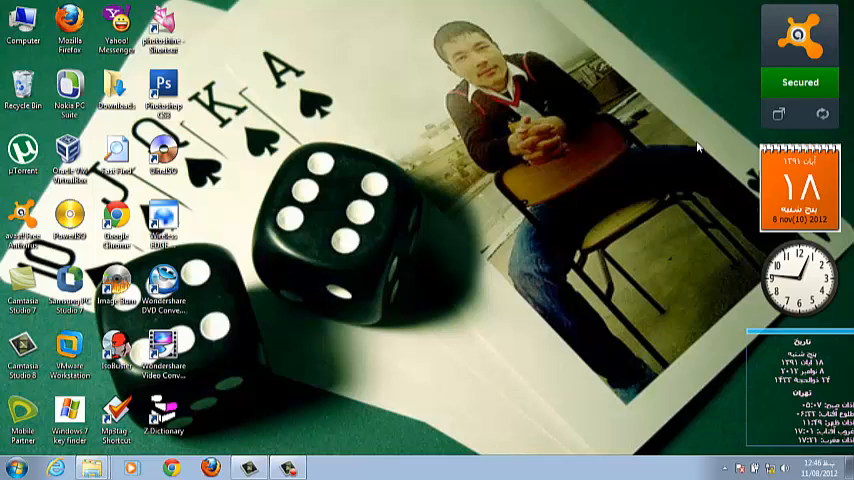
mouse_move(680, 156)
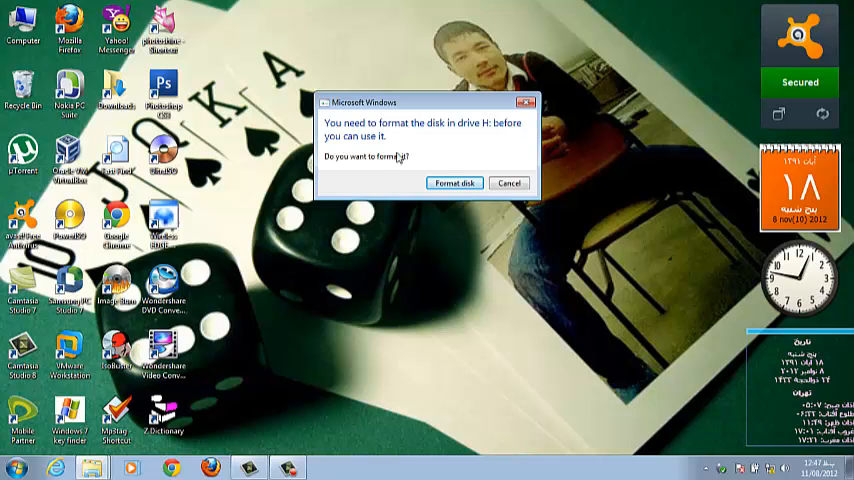
mouse_move(454, 184)
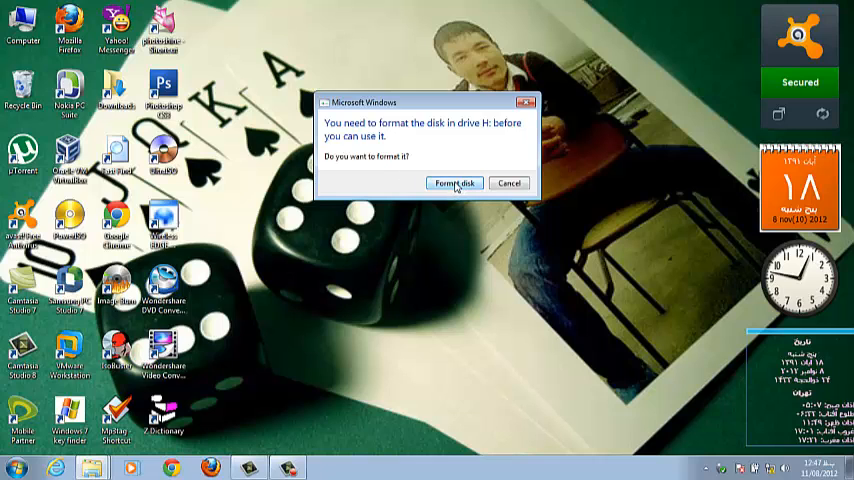
Attempt a quick format of drive H from Explorer and dismiss the cannot-format error.
left_click(508, 184)
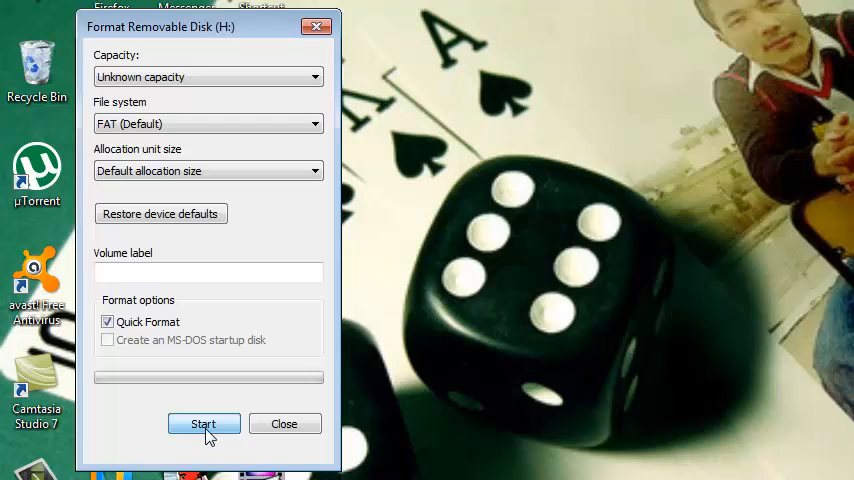
left_click(204, 424)
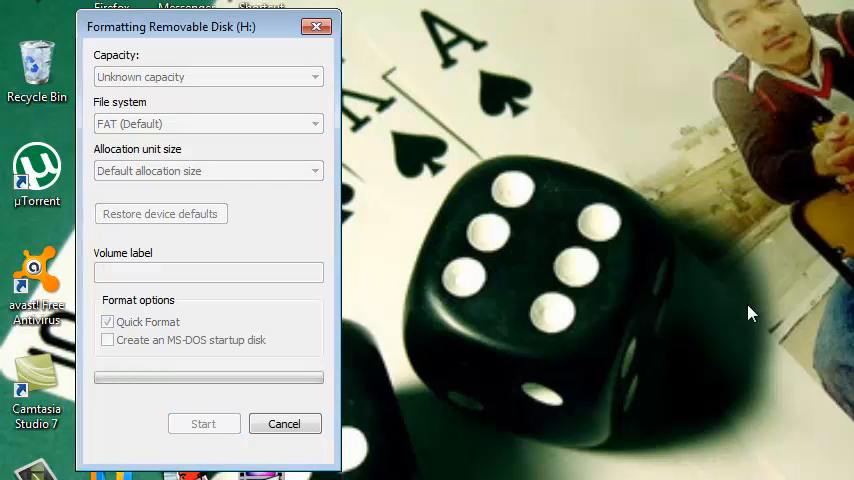
left_click(204, 424)
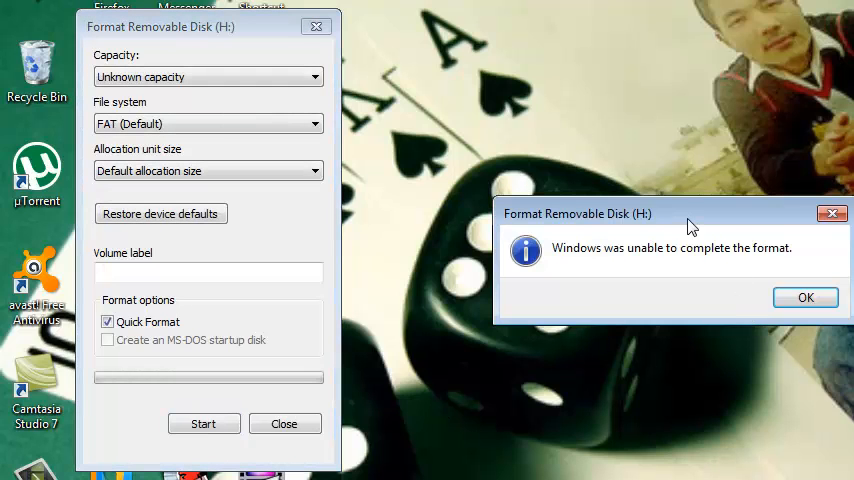
left_click_drag(692, 212, 532, 132)
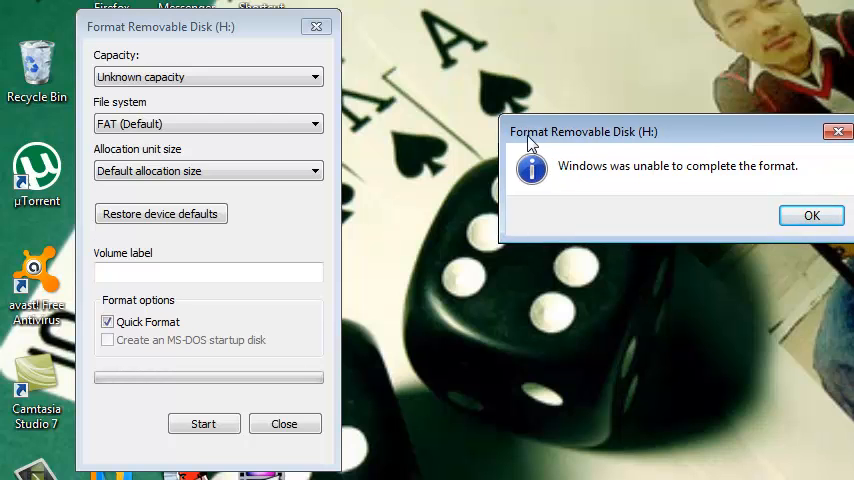
mouse_move(784, 178)
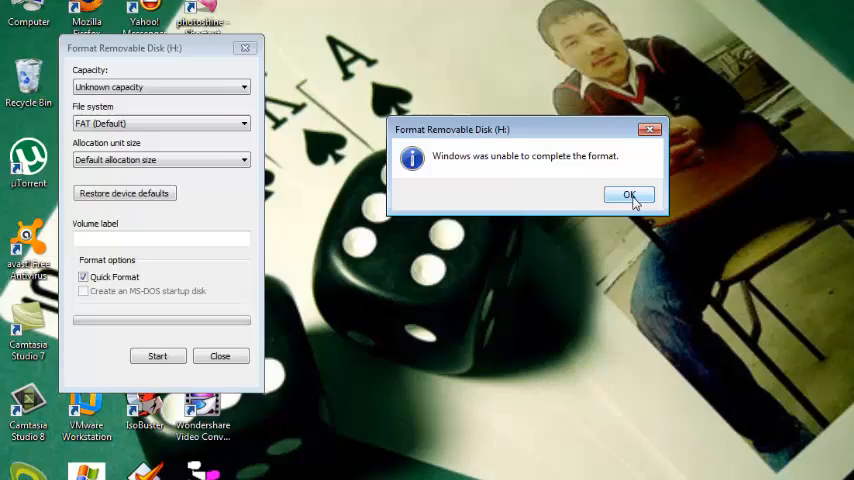
left_click(628, 194)
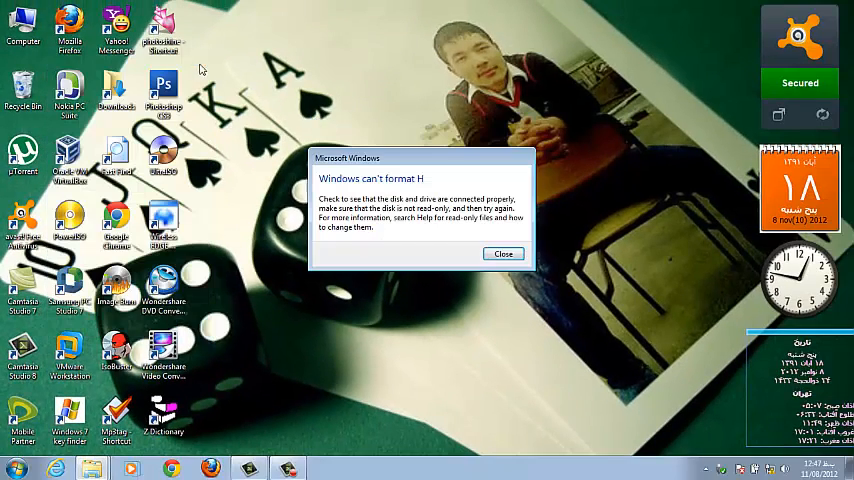
left_click(504, 252)
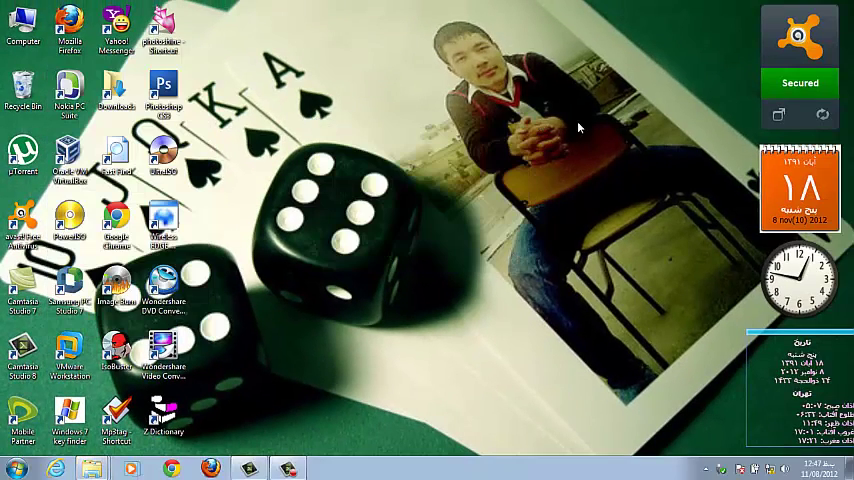
mouse_move(324, 92)
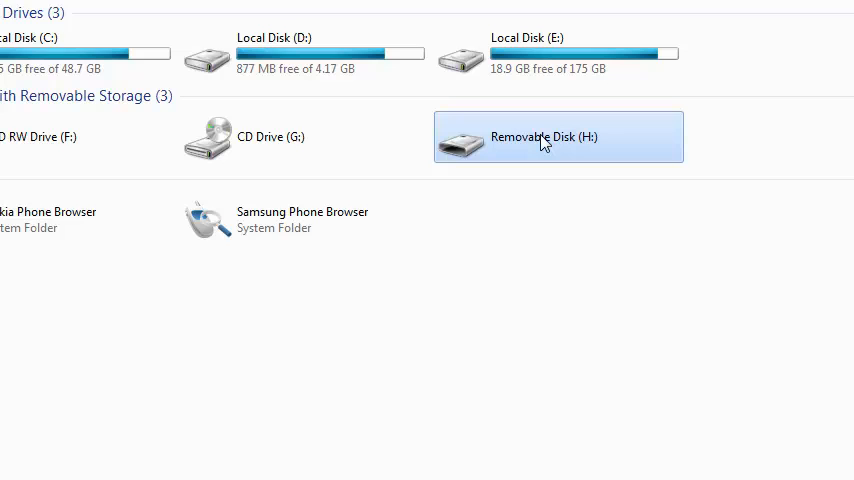
Launch an administrator Command Prompt via Start search and the Run tool with cmd.
double_click(540, 136)
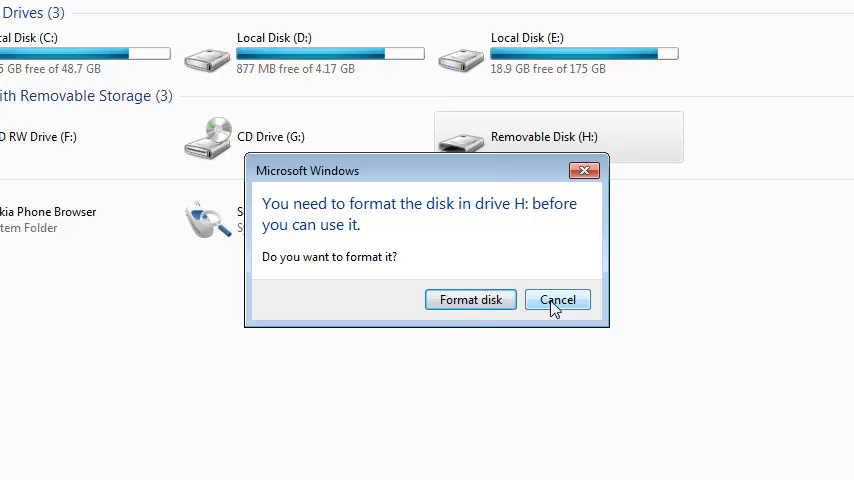
mouse_move(470, 300)
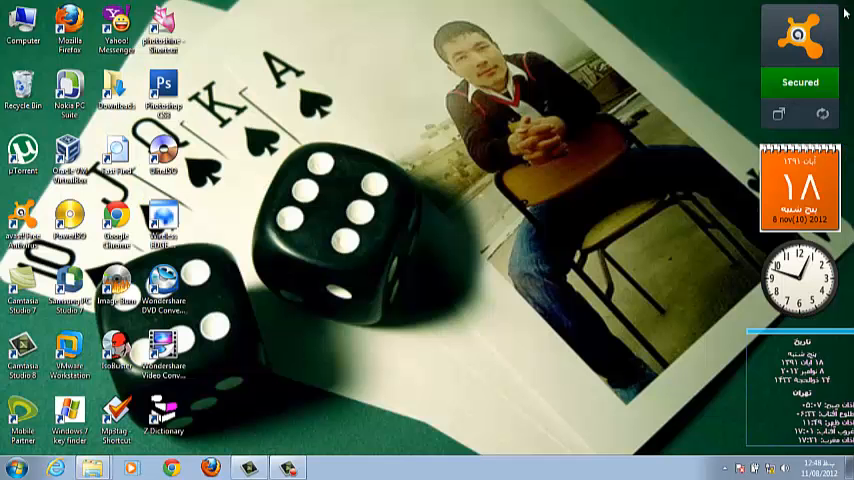
mouse_move(522, 186)
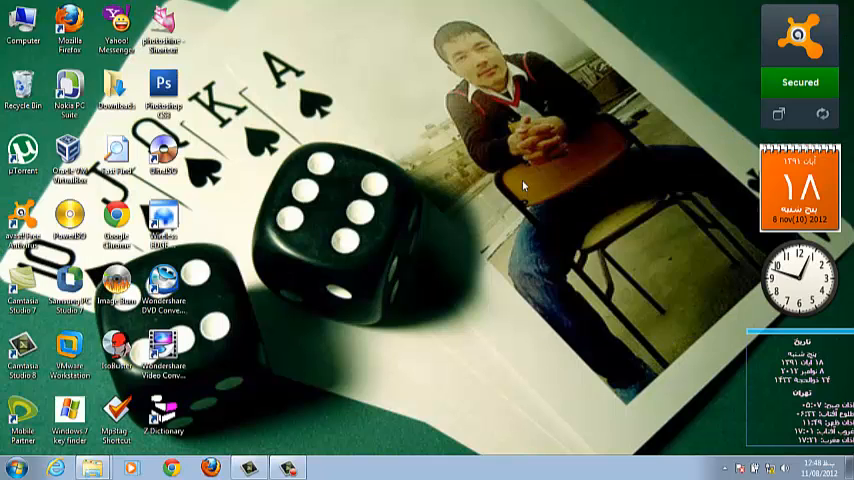
right_click(524, 186)
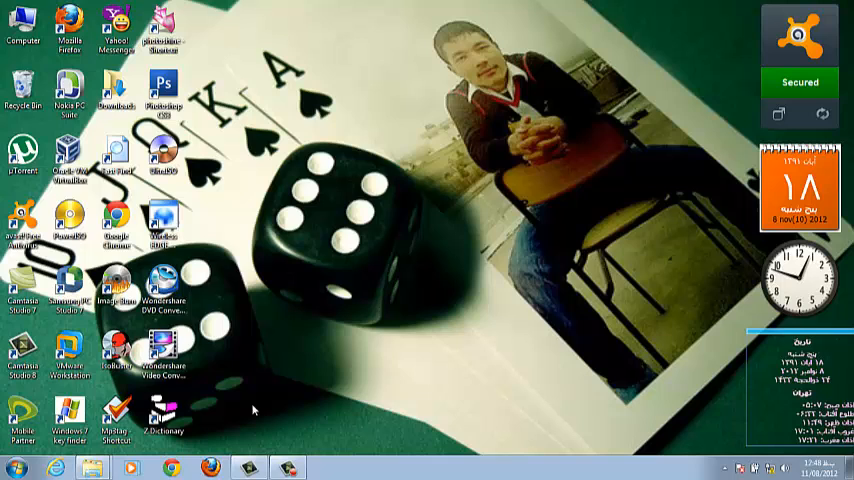
left_click(16, 468)
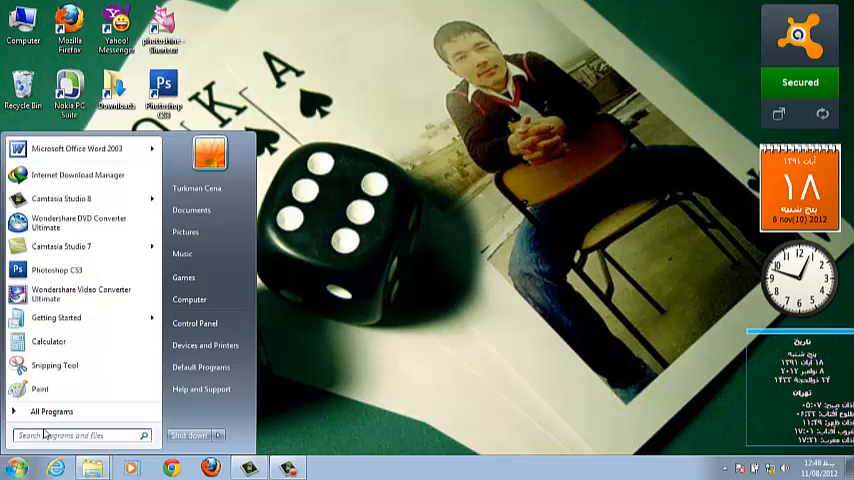
left_click(76, 436)
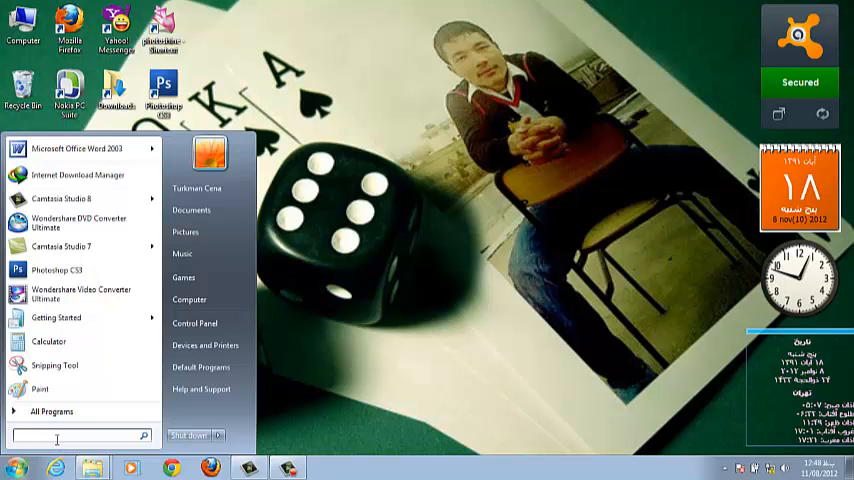
type("run")
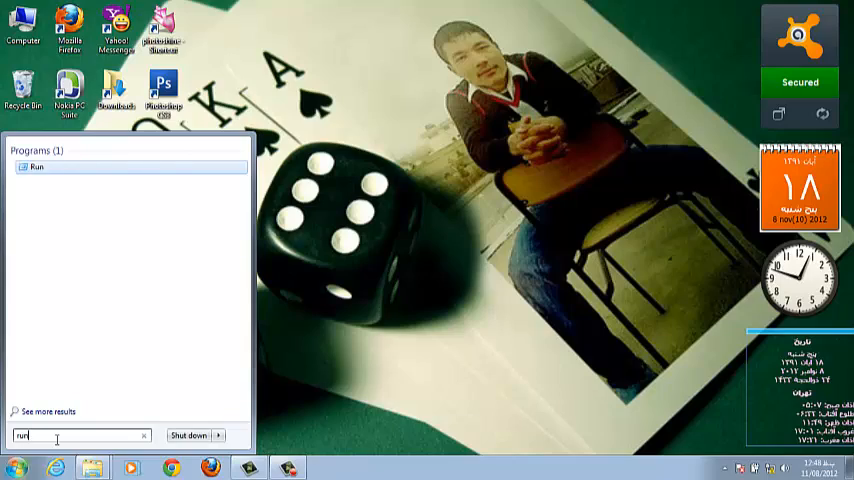
left_click(36, 168)
type("cmd")
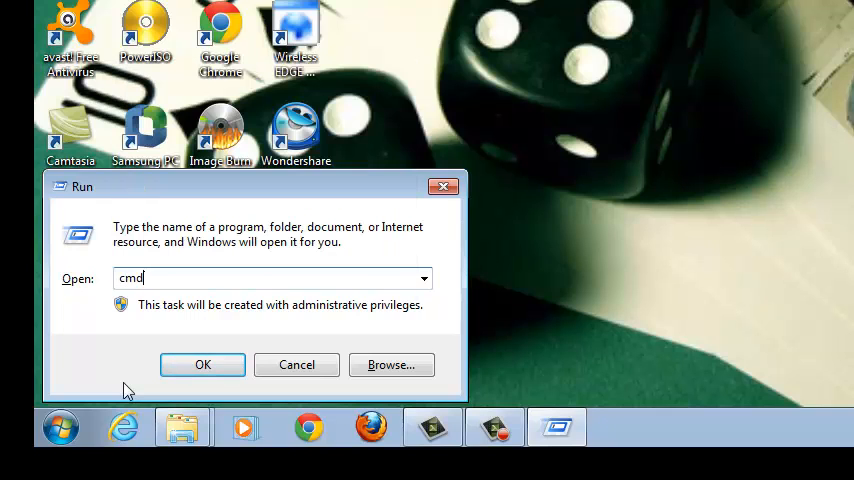
left_click(202, 364)
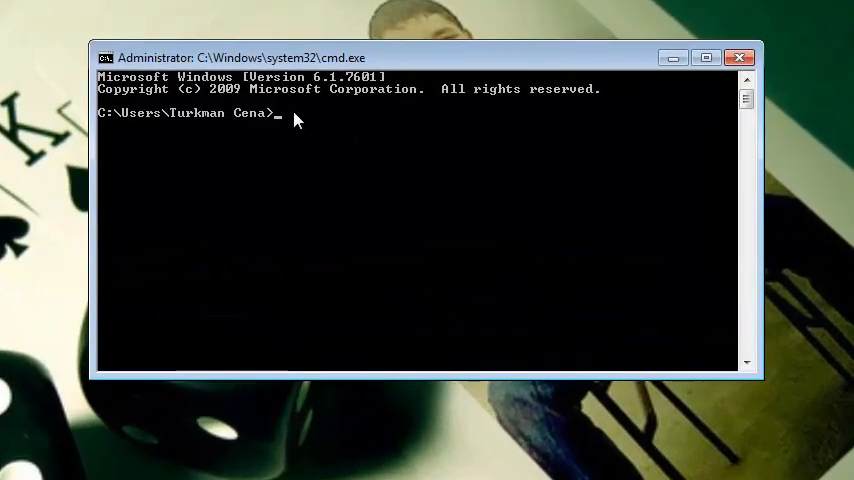
mouse_move(320, 138)
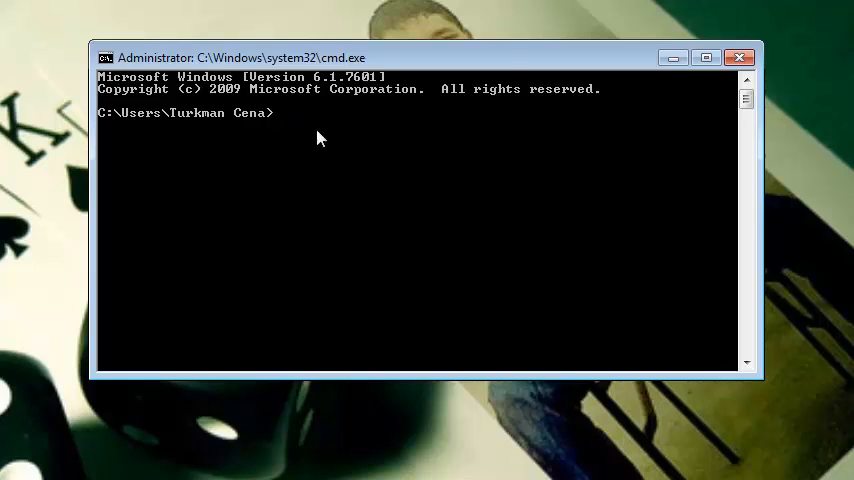
mouse_move(516, 164)
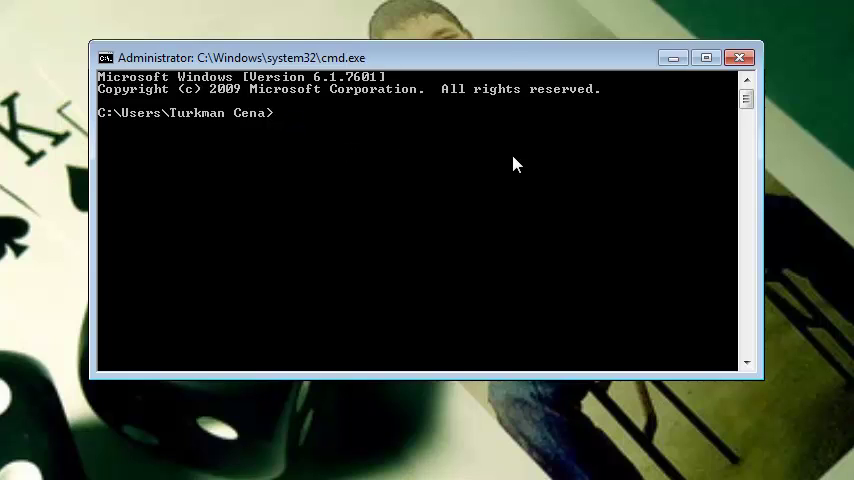
Start diskpart so the DISKPART prompt is ready for disk commands.
type("diskpar")
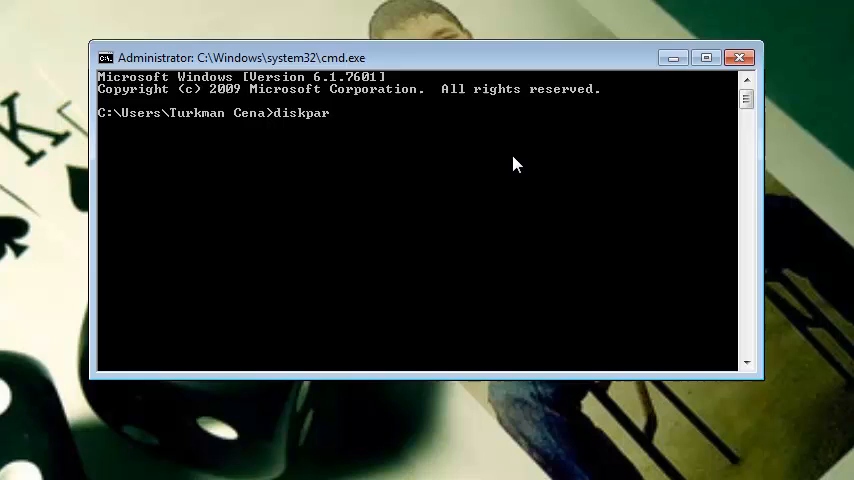
key("Return")
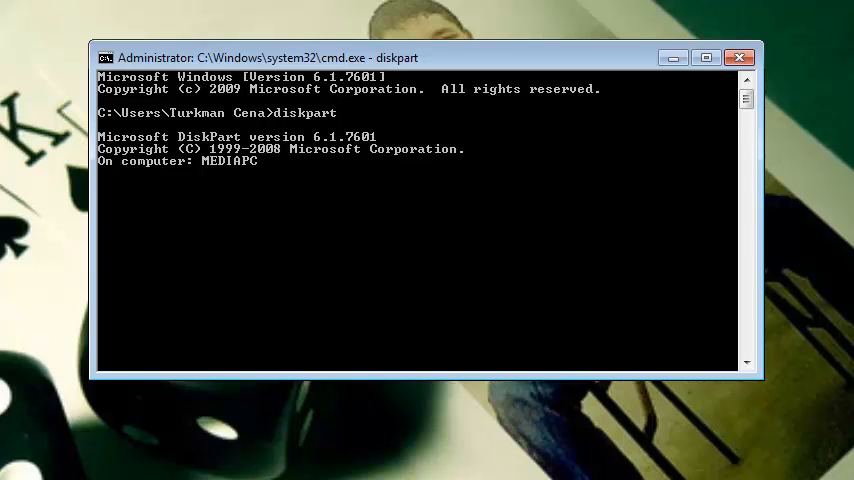
key("Return")
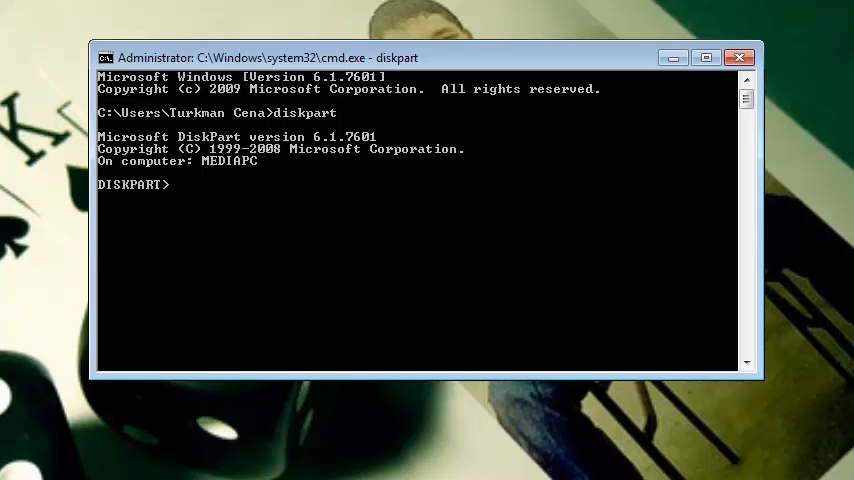
Run 'list disk' to show the attached disks including the 8080 MB flash drive.
type("list")
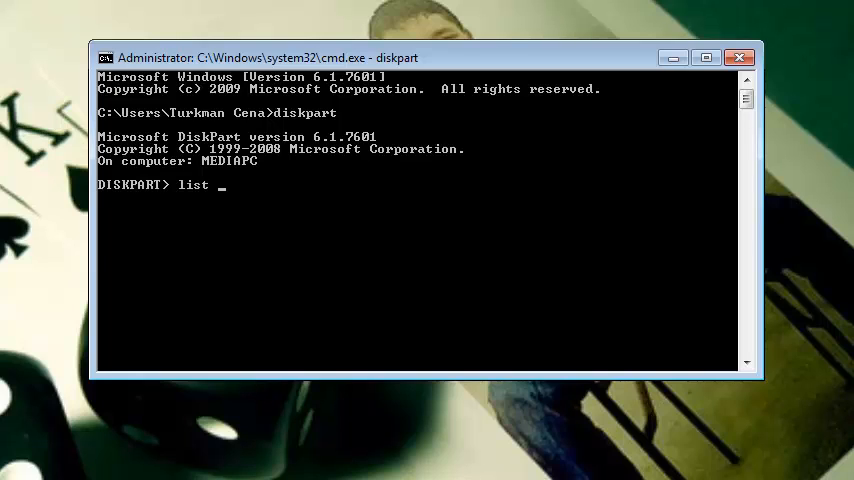
type("disk")
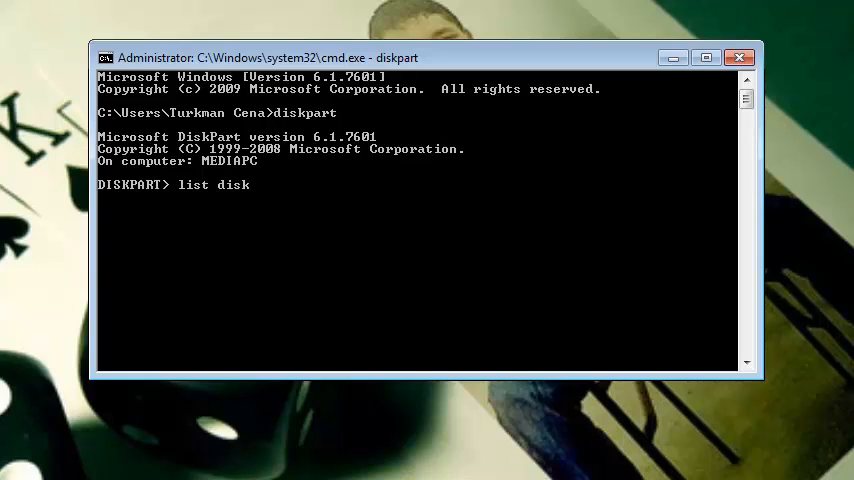
key("Return")
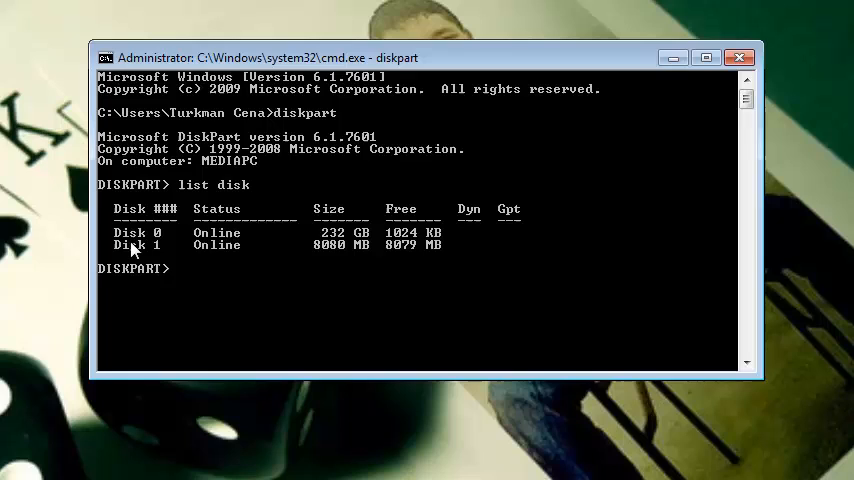
mouse_move(96, 238)
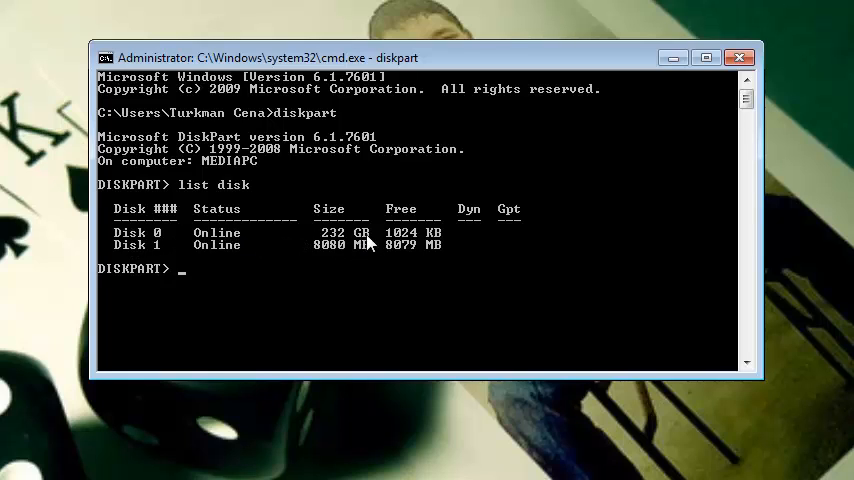
mouse_move(120, 246)
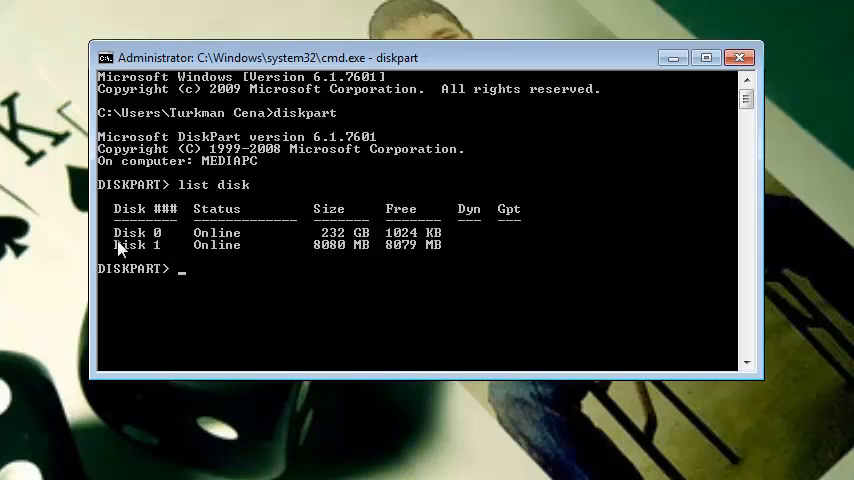
mouse_move(432, 244)
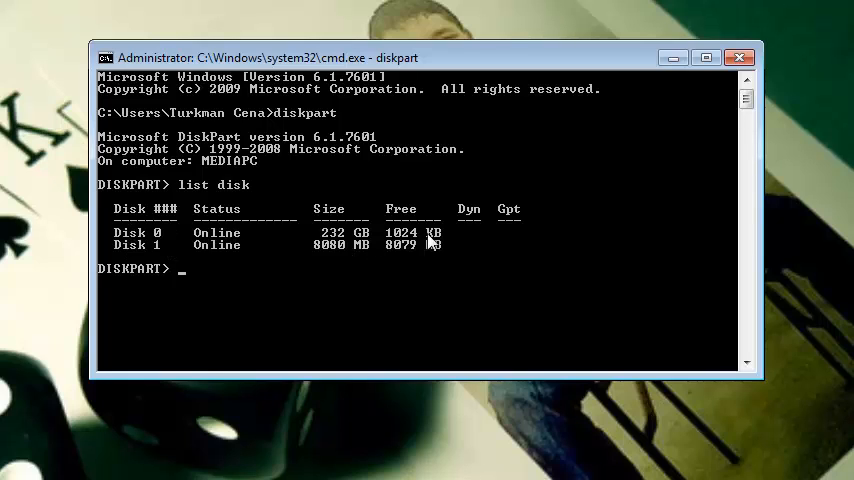
mouse_move(168, 252)
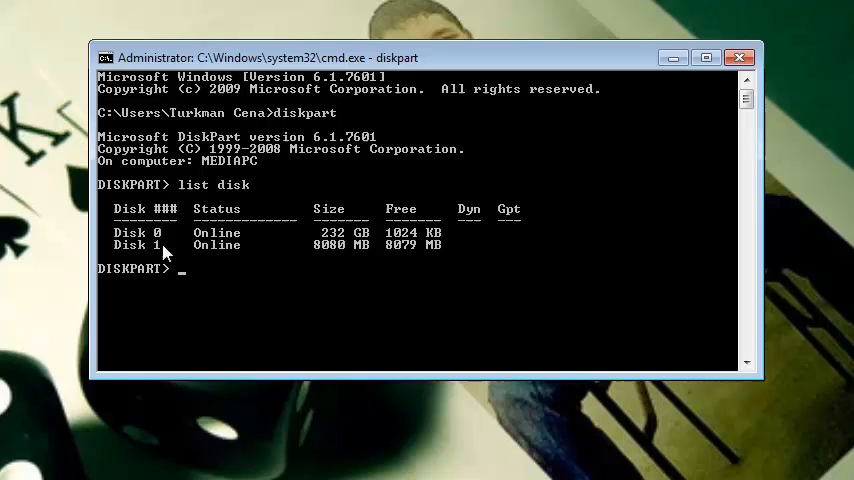
mouse_move(320, 244)
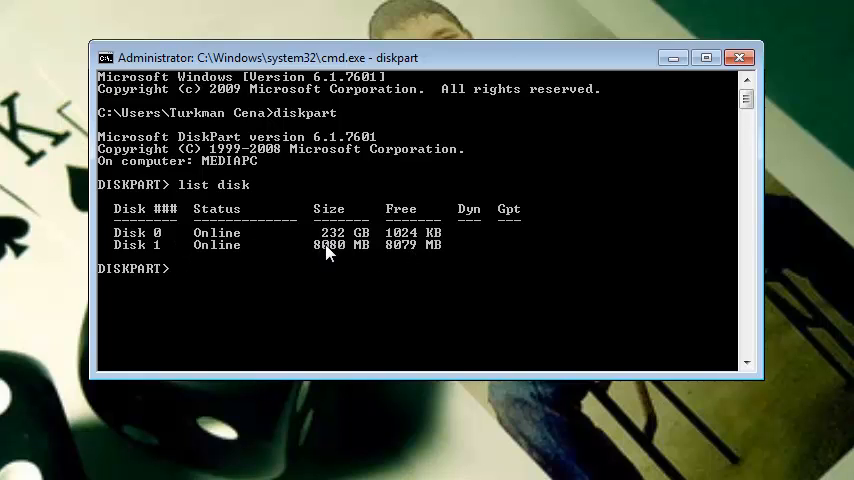
mouse_move(432, 252)
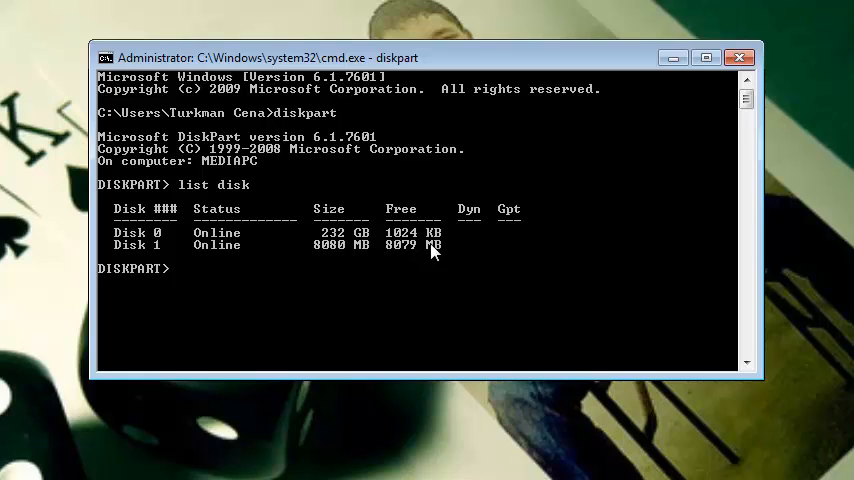
mouse_move(296, 316)
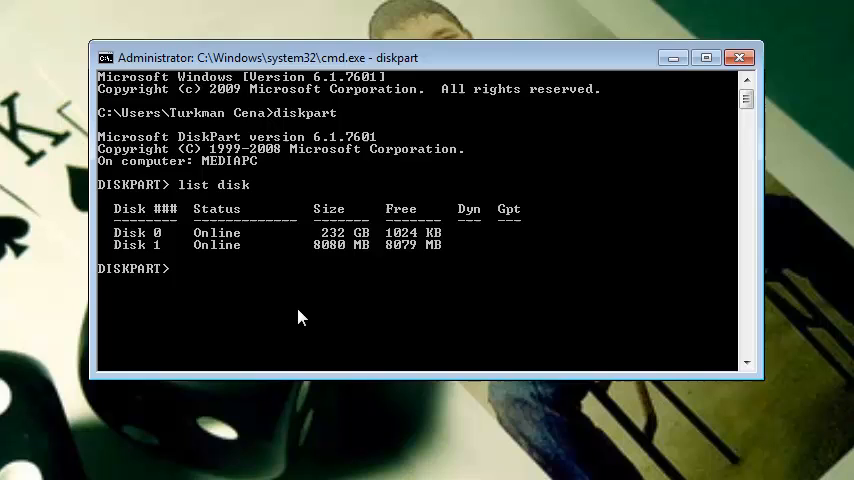
Run 'select disk 1' to make the 8 GB flash drive the working disk.
type("sel")
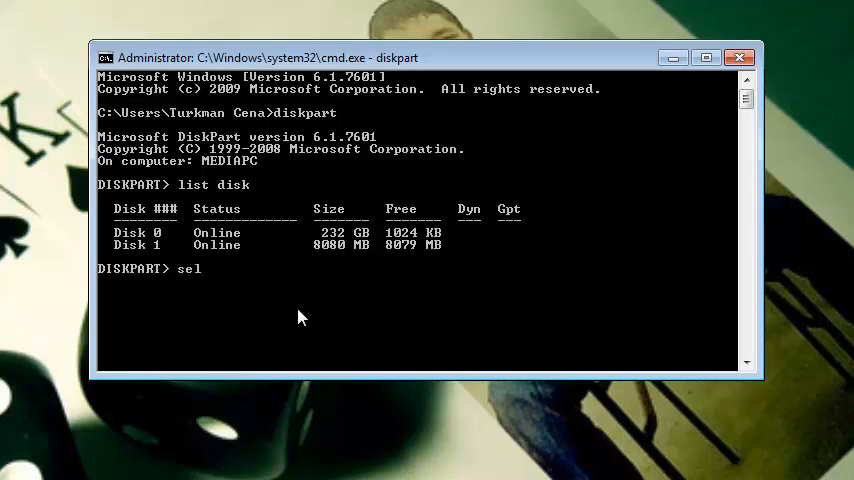
type("ect")
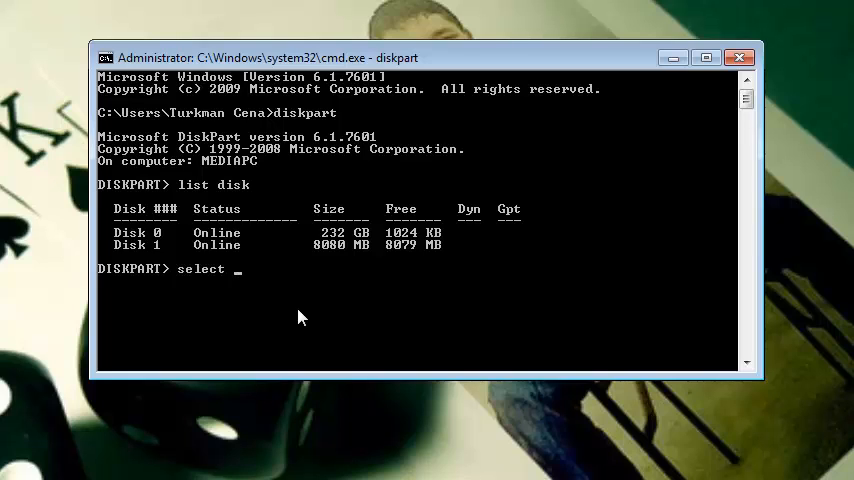
type("disk 1")
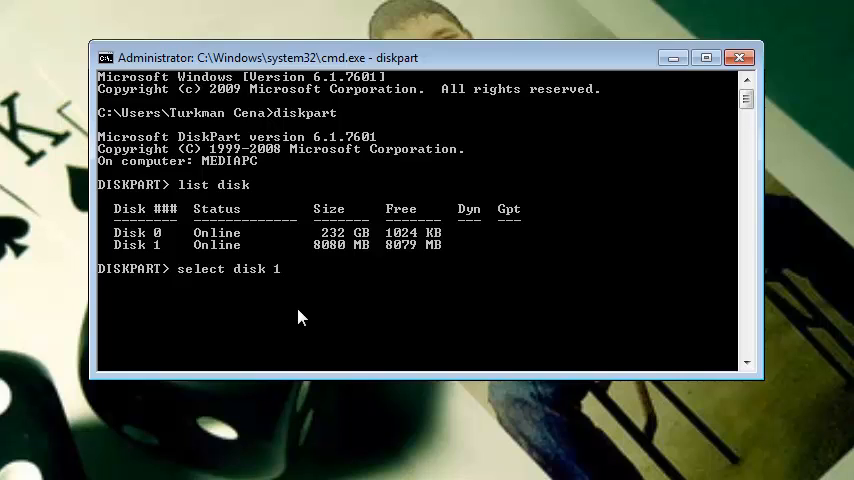
key("Return")
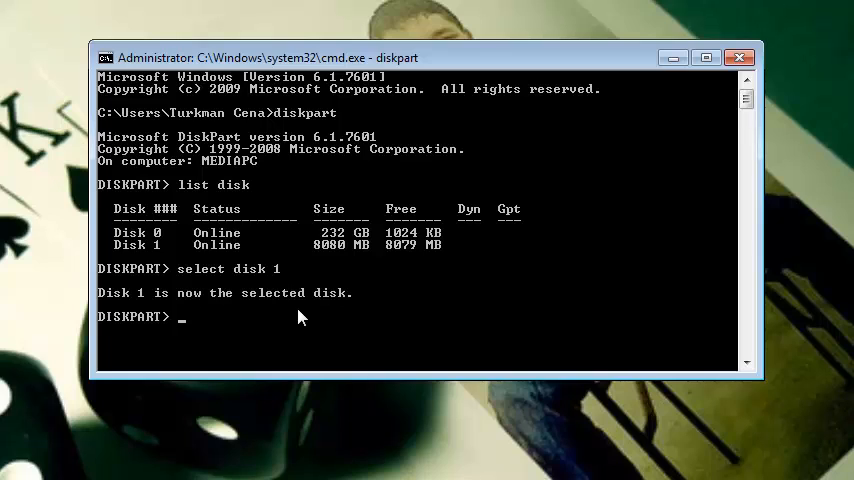
Run 'clean' to wipe all partitions and formatting from disk 1.
type("clean")
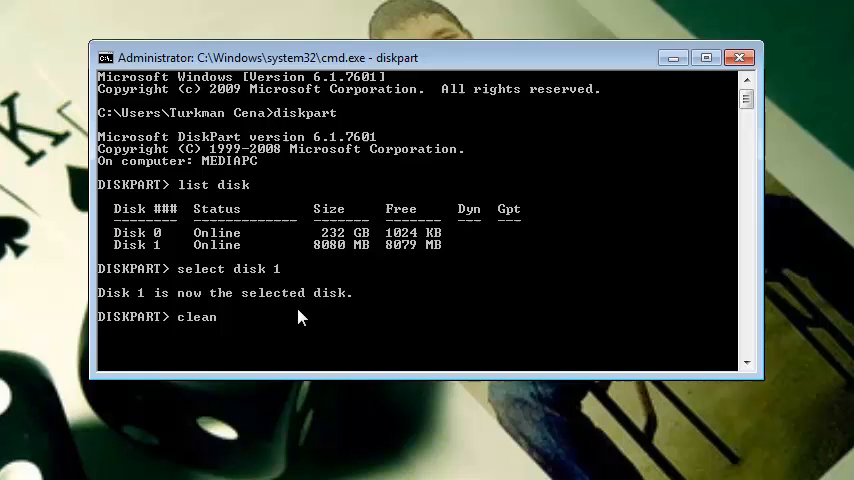
key("Return")
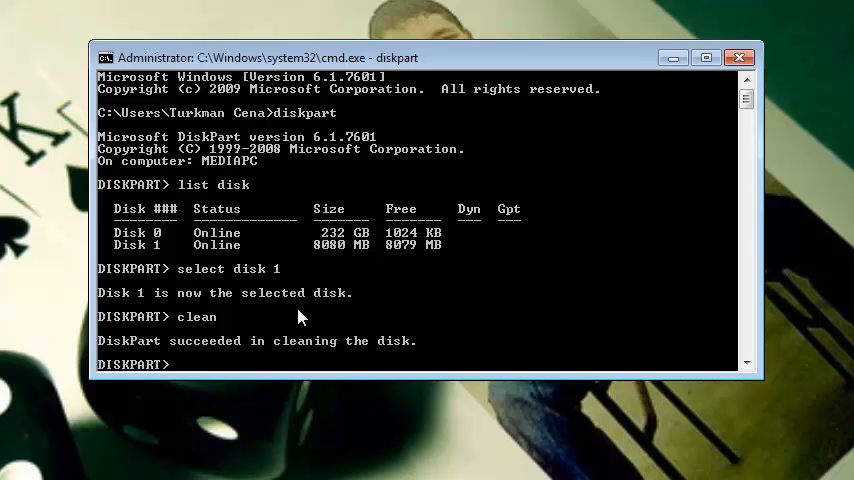
mouse_move(736, 356)
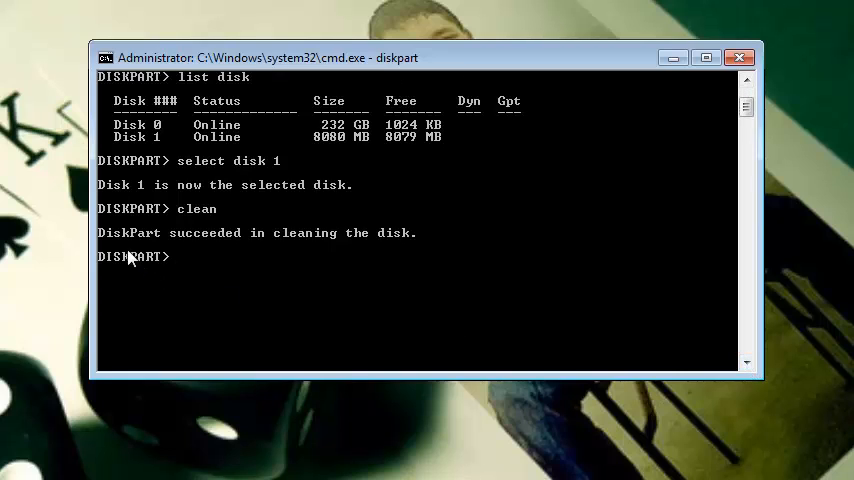
mouse_move(378, 244)
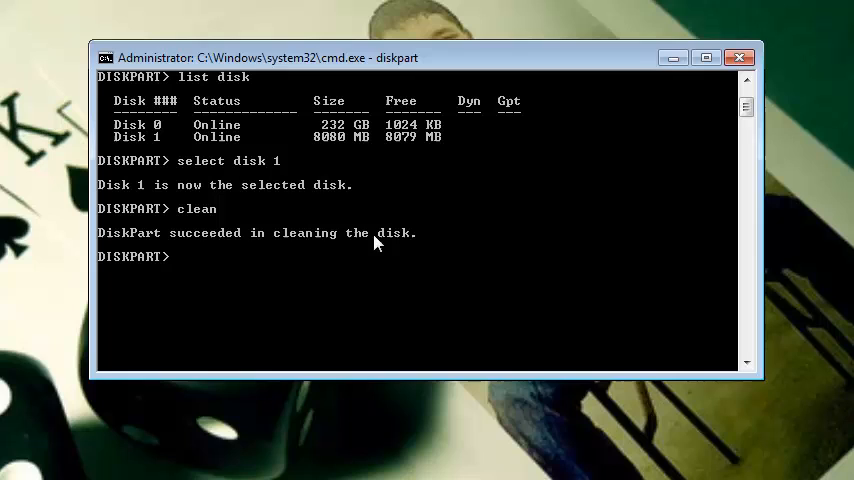
mouse_move(196, 270)
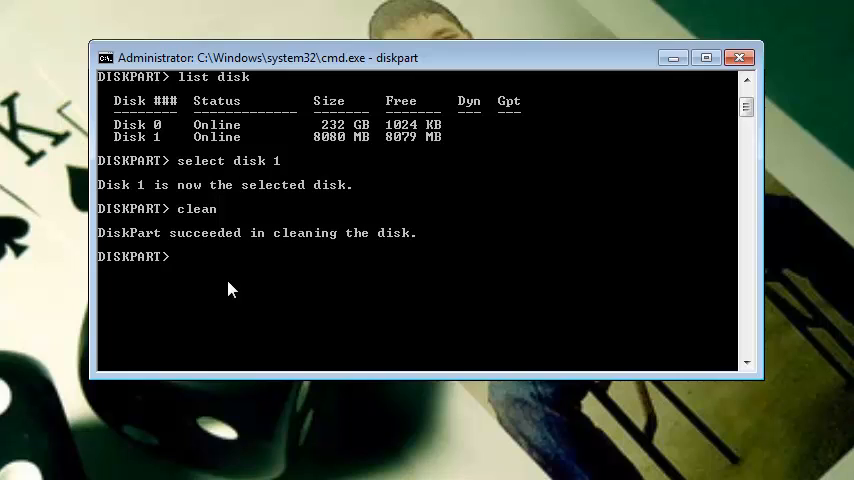
Run 'create partition primary' to add a primary partition on disk 1.
type("crea")
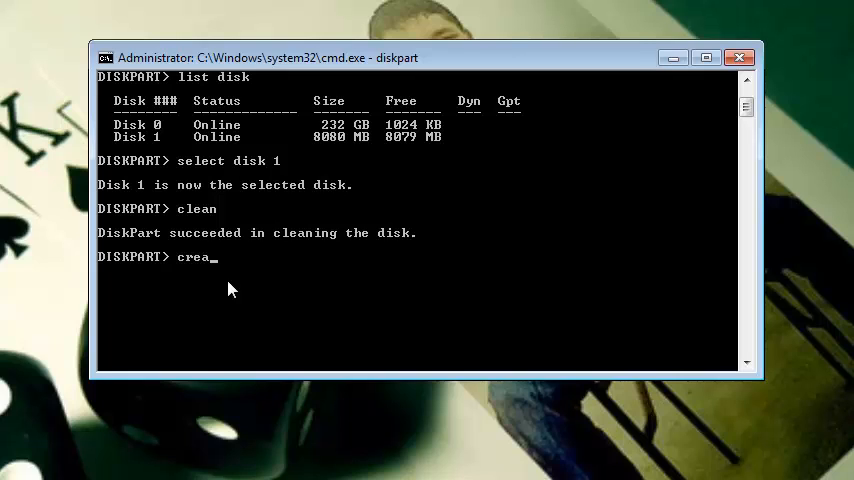
type("te")
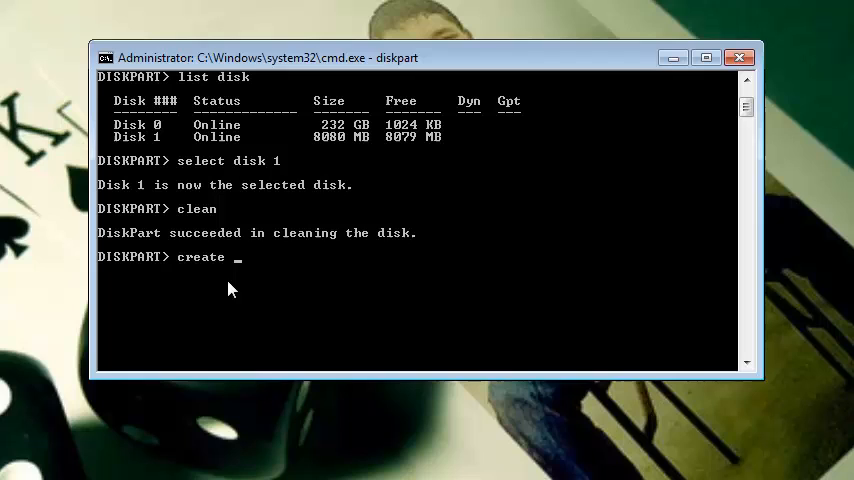
type("partit")
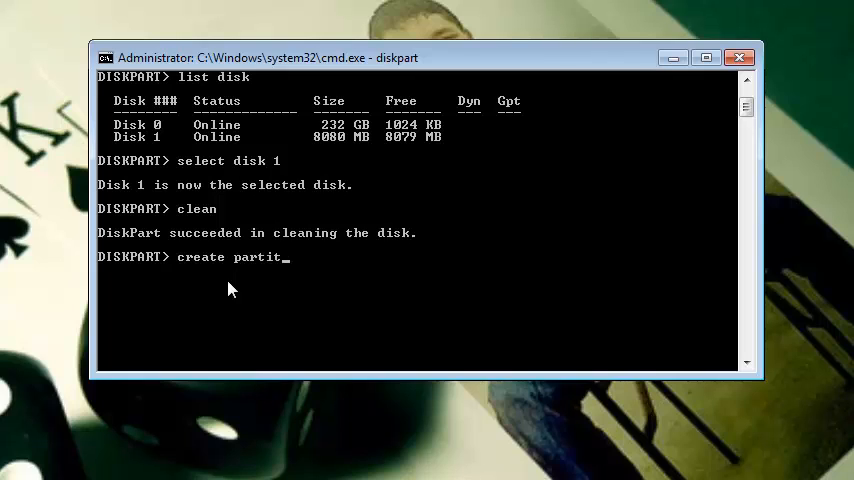
type("ion p")
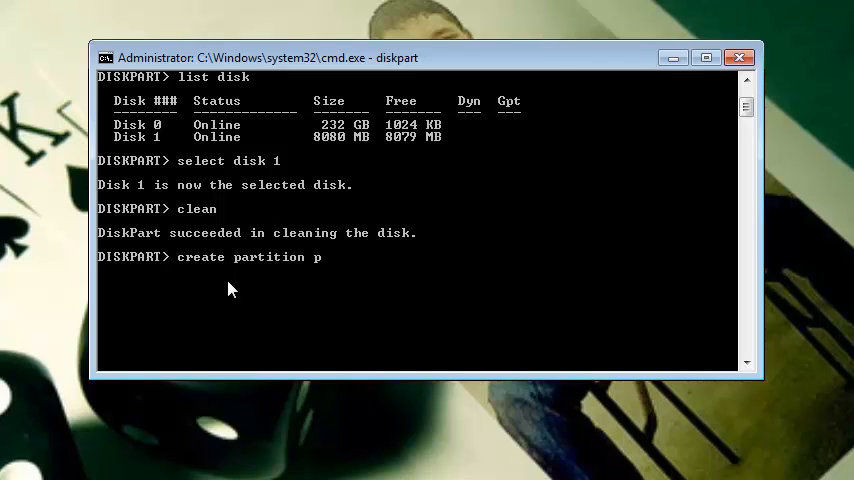
type("rima")
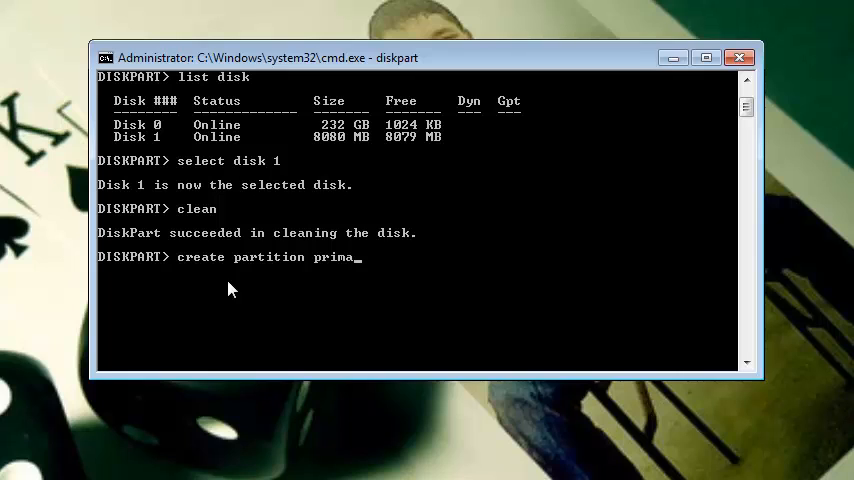
type("ry")
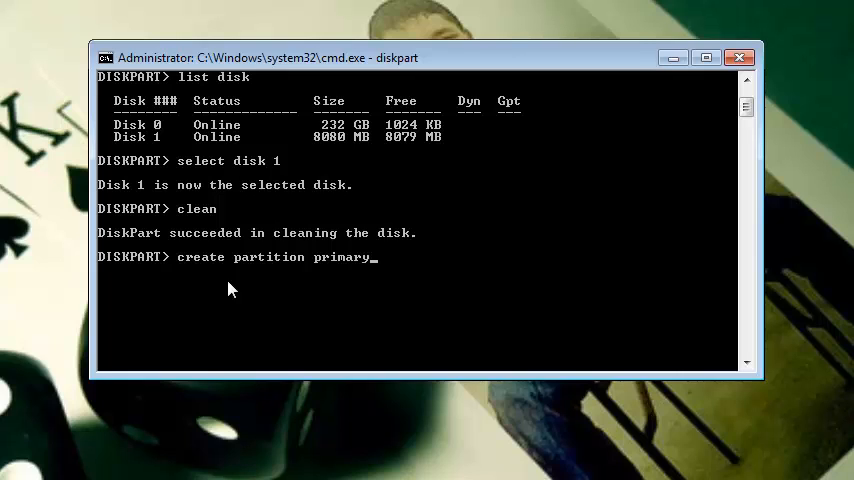
key("Return")
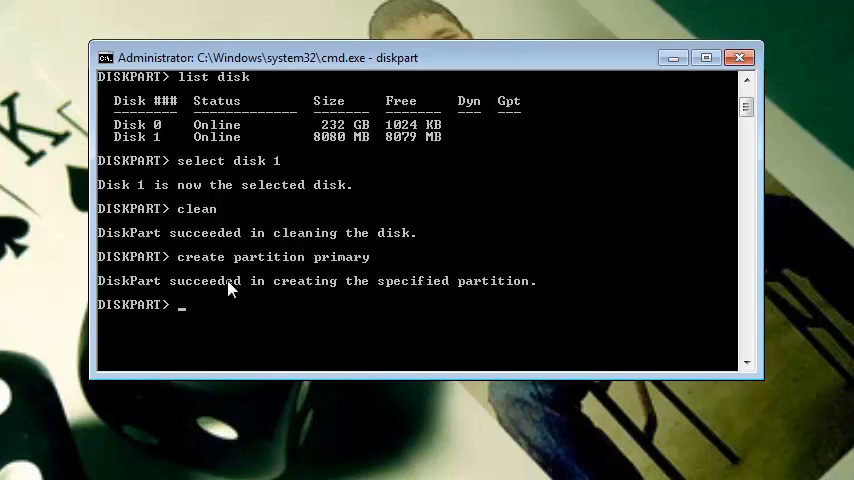
mouse_move(260, 296)
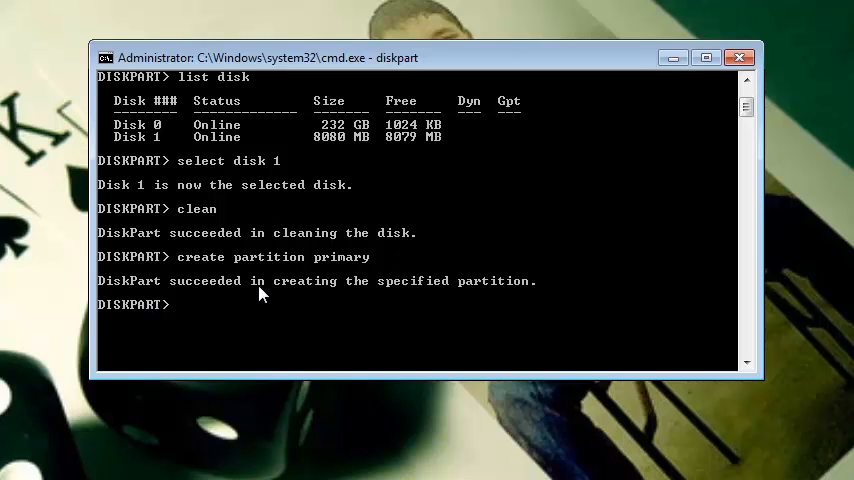
mouse_move(236, 328)
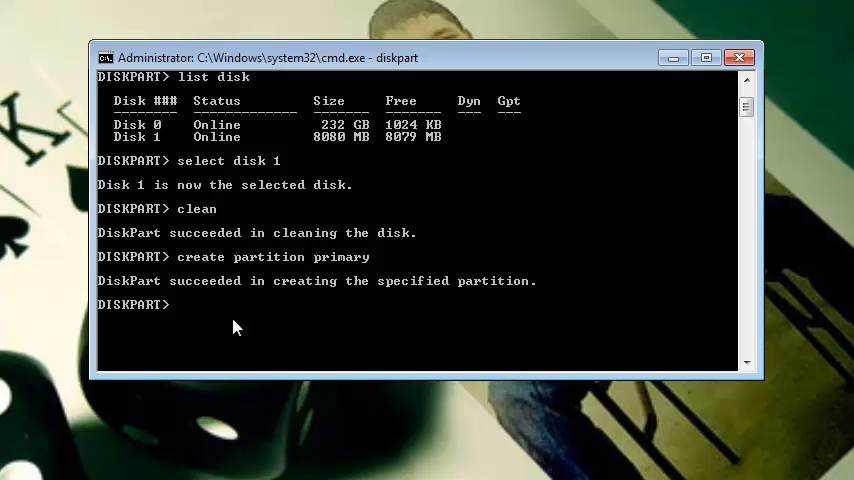
Run 'active' to mark the new partition as active.
type("a")
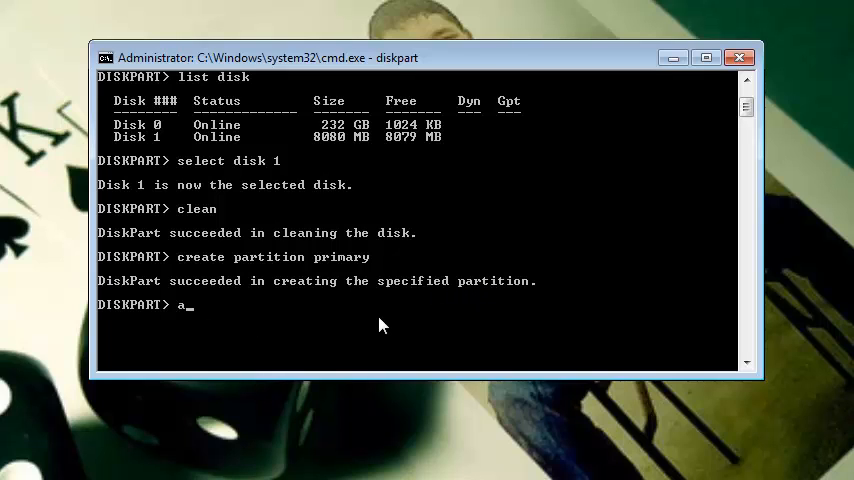
type("ctive")
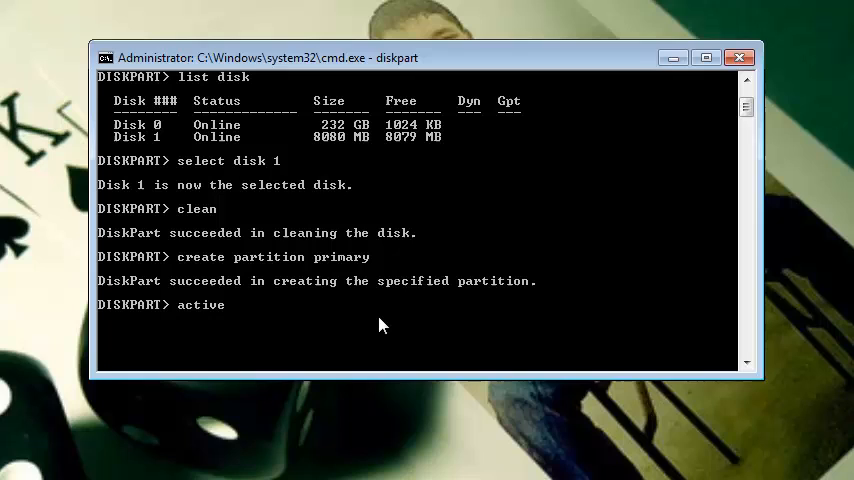
key("Return")
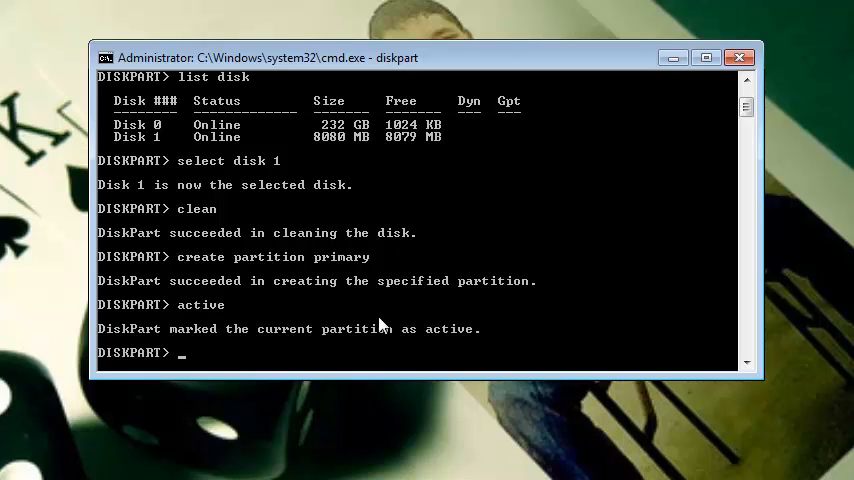
mouse_move(210, 356)
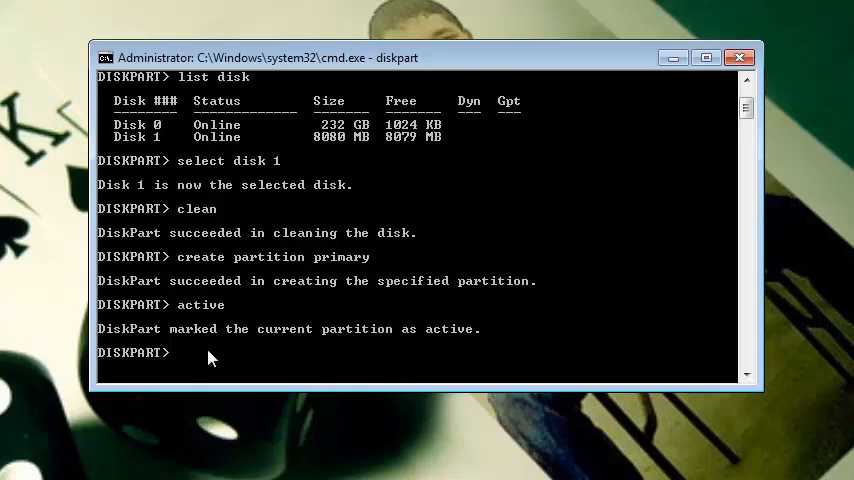
Run 'select partition 1' to make it the selected partition.
type("sel")
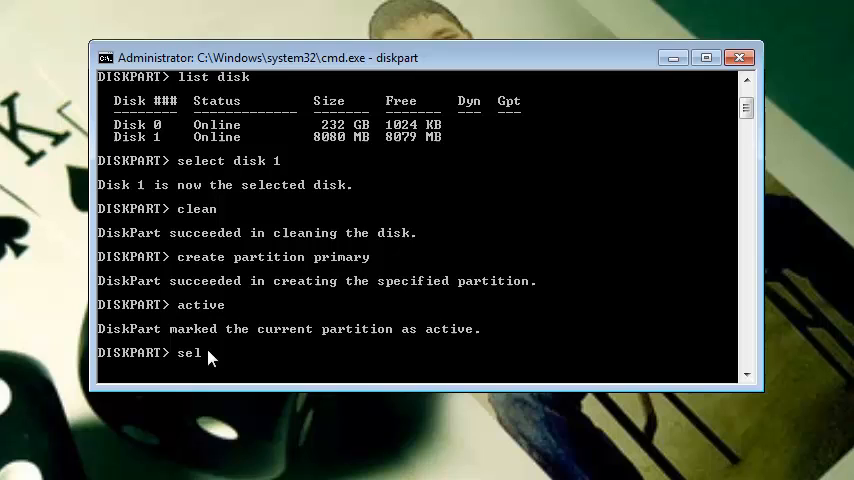
type("ect p")
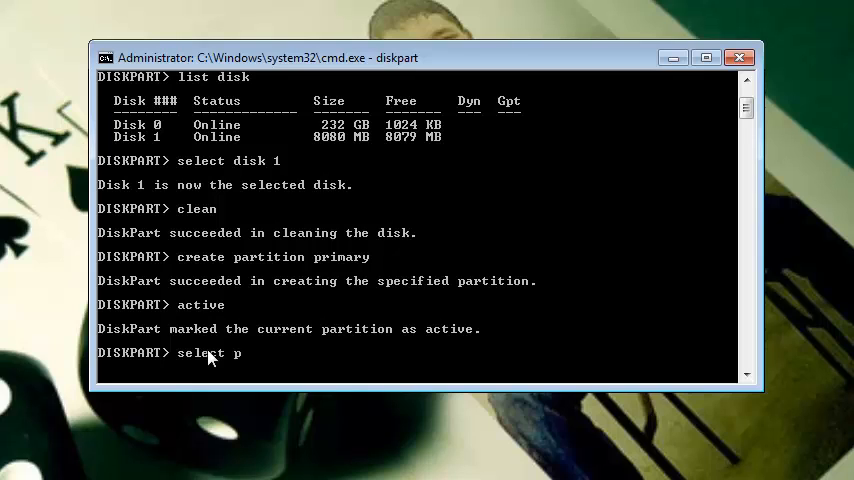
type("arti")
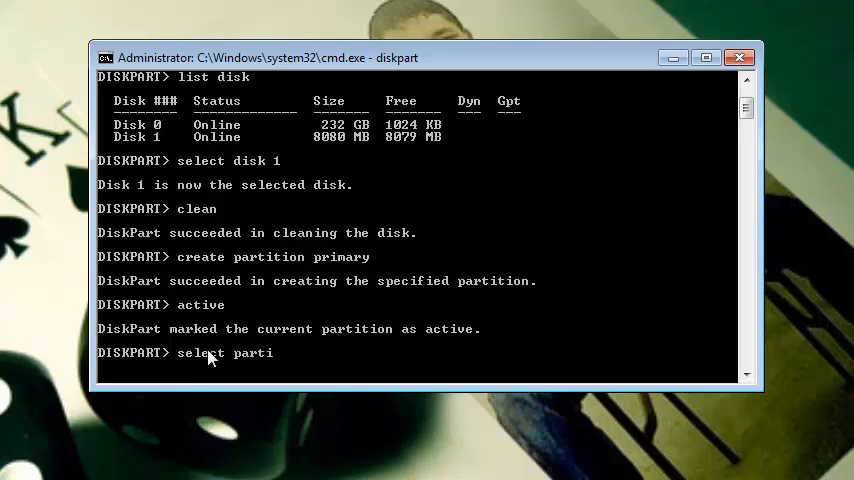
type("ti")
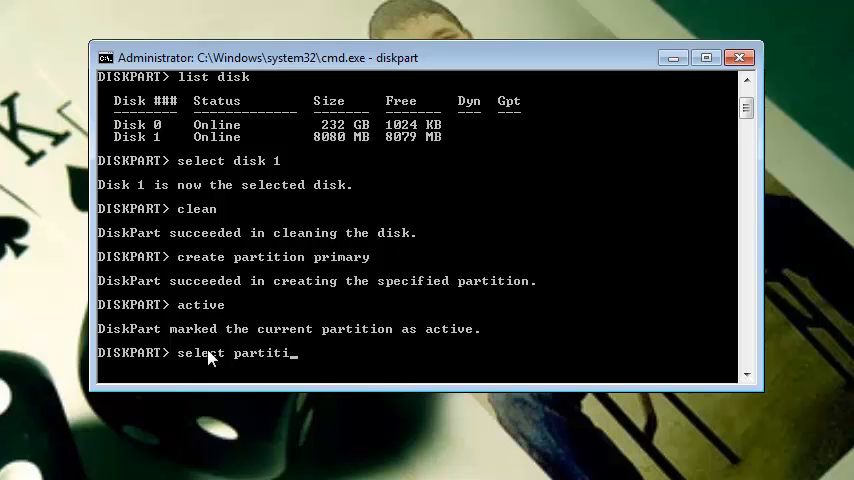
type("on 1")
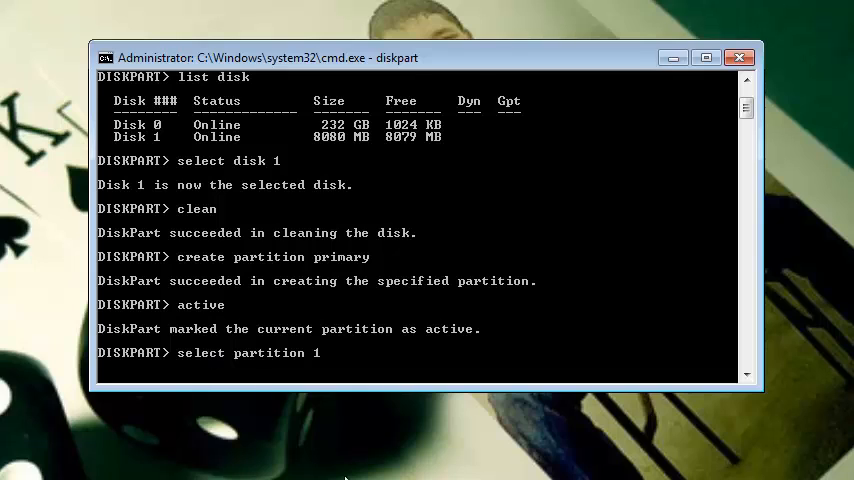
key("Return")
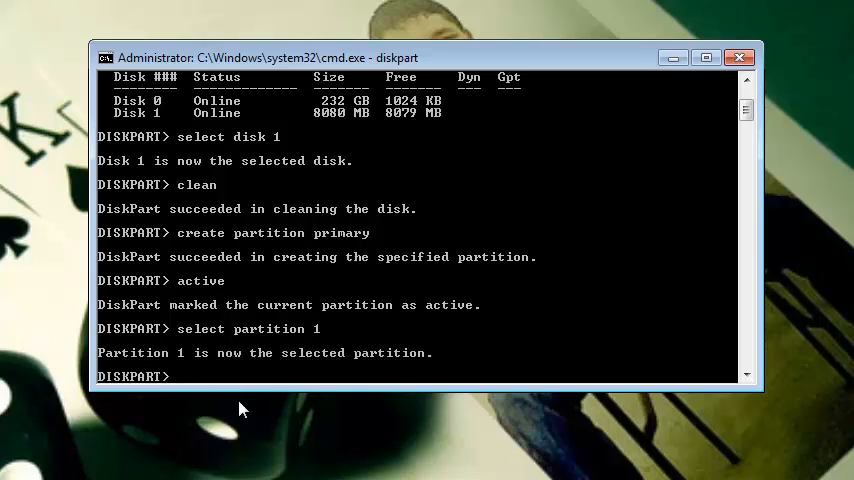
mouse_move(238, 390)
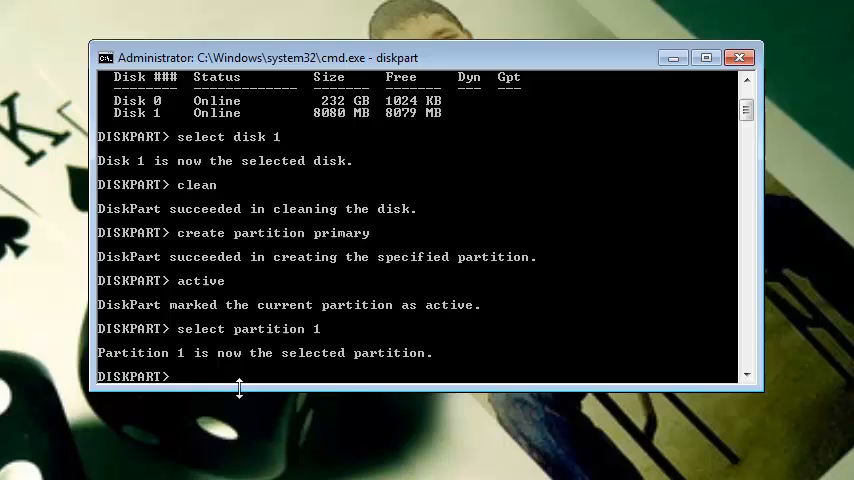
mouse_move(224, 418)
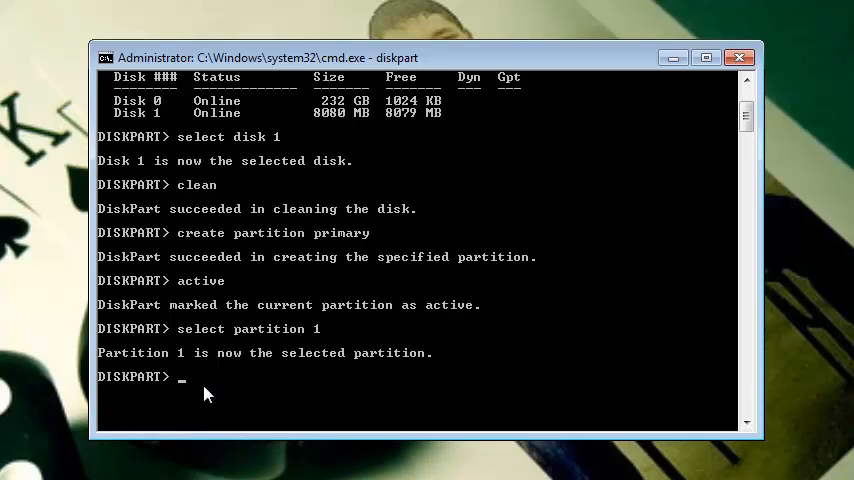
mouse_move(392, 432)
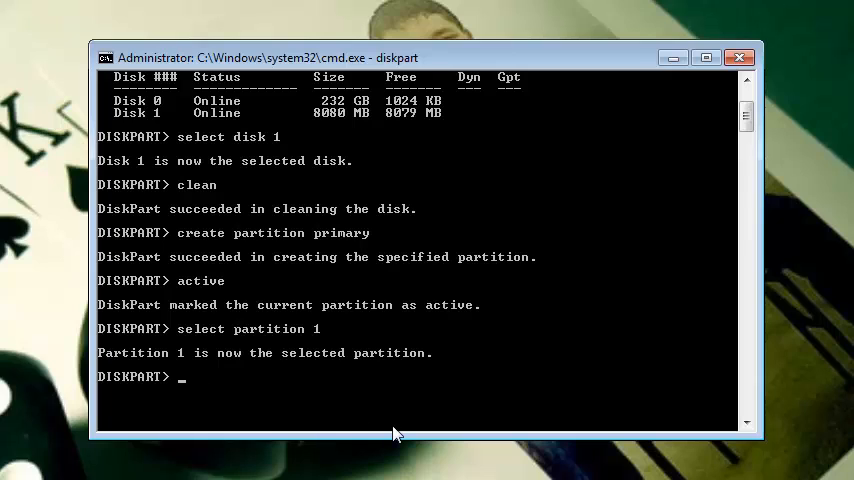
Run 'format fs=fat32' to start formatting partition 1 as FAT32.
type("format")
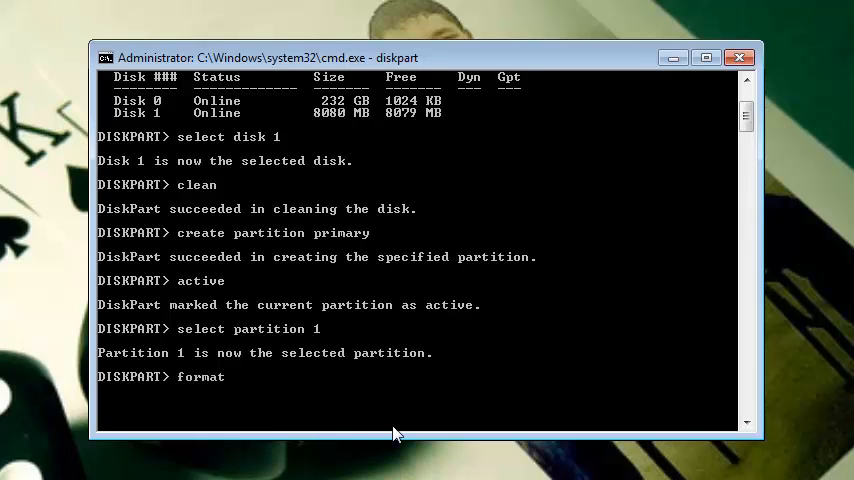
type("f")
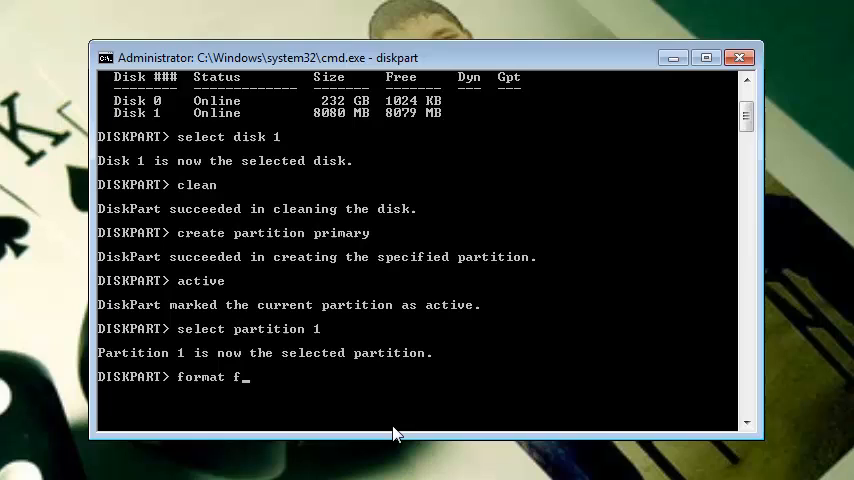
type("s")
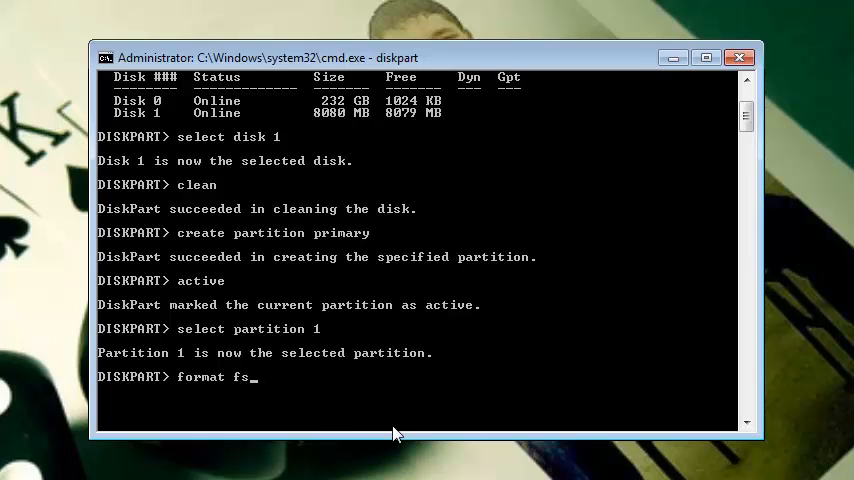
type("=")
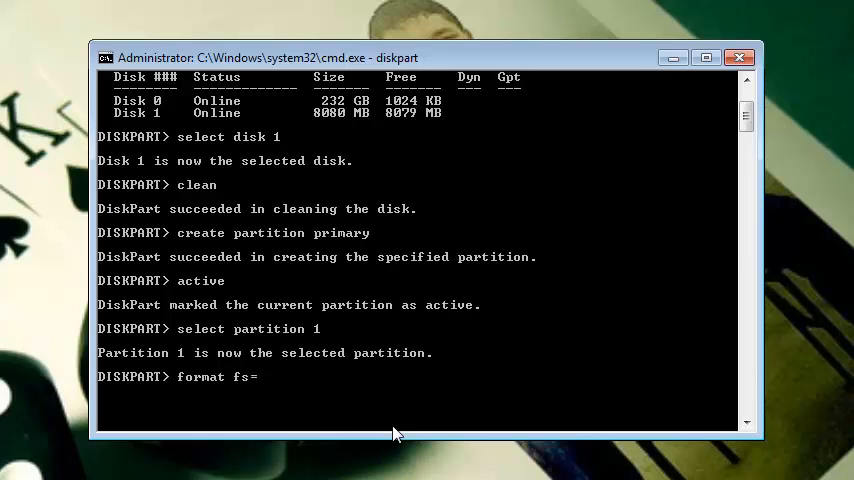
type("fat")
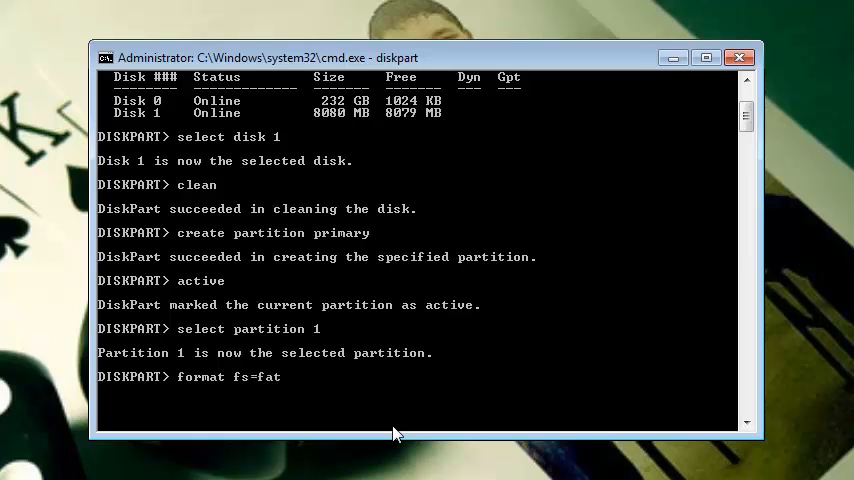
type("32")
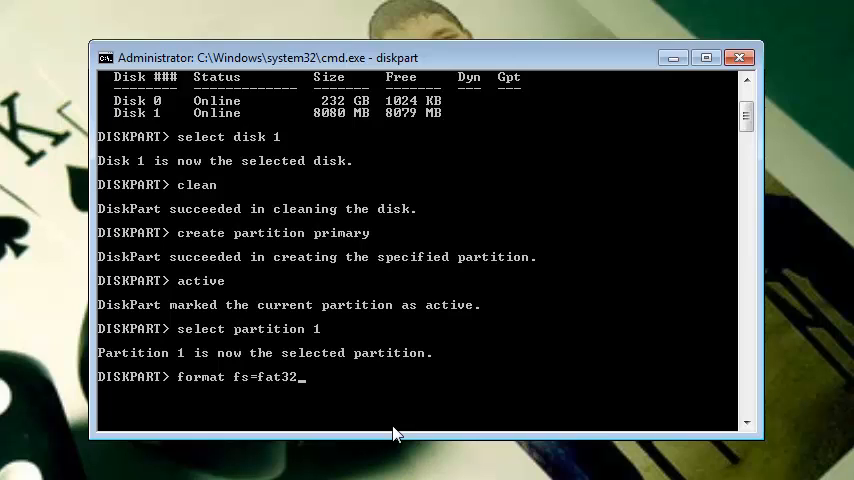
key("Return")
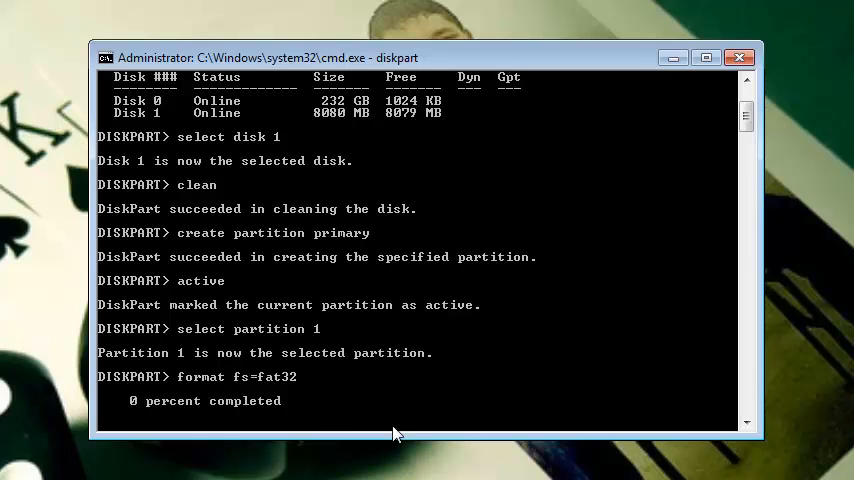
mouse_move(310, 436)
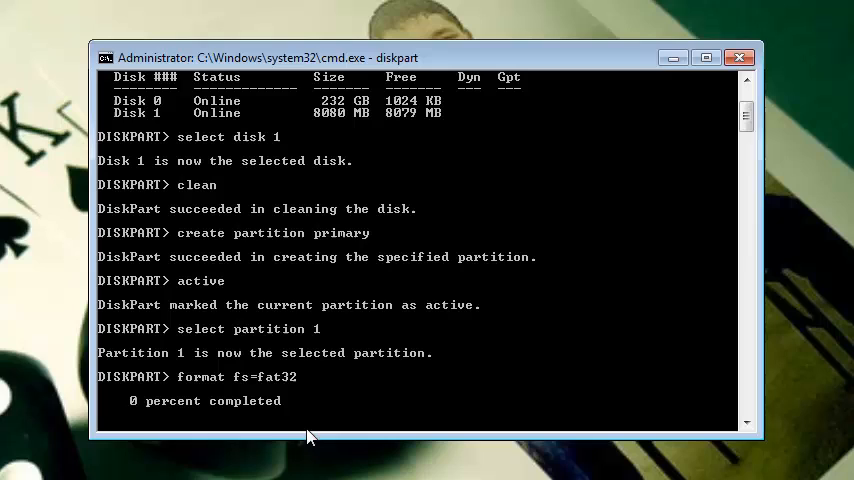
mouse_move(132, 408)
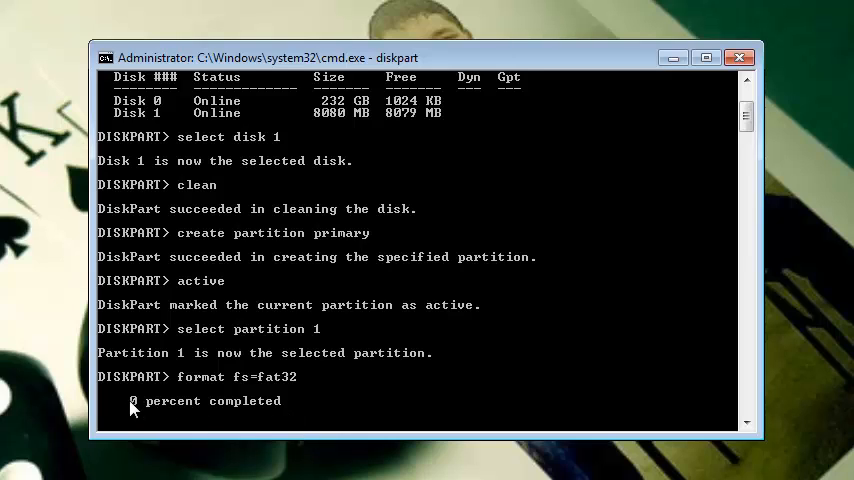
mouse_move(370, 418)
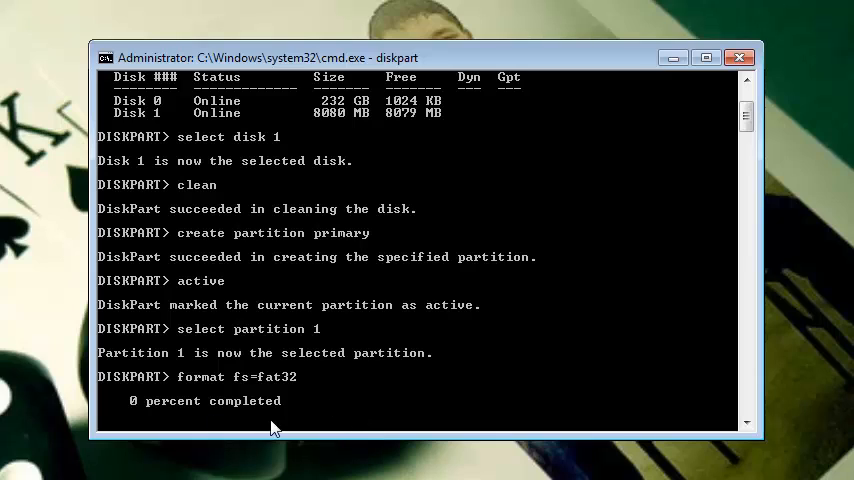
mouse_move(344, 416)
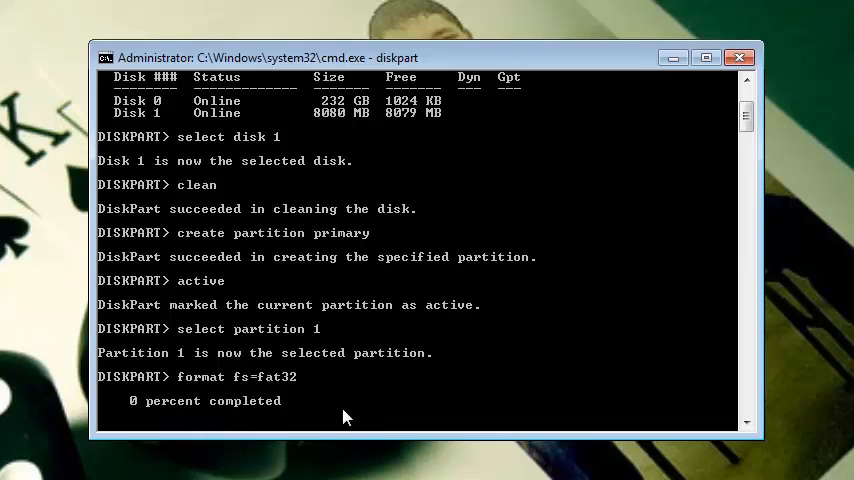
mouse_move(360, 432)
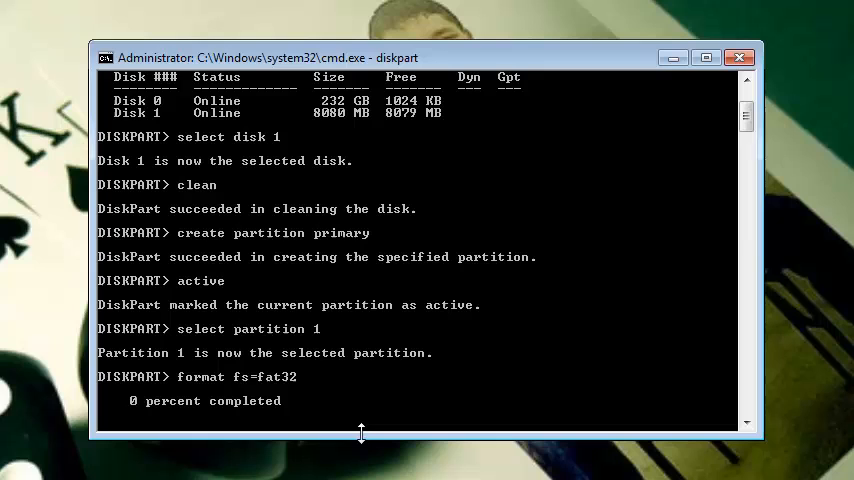
mouse_move(262, 408)
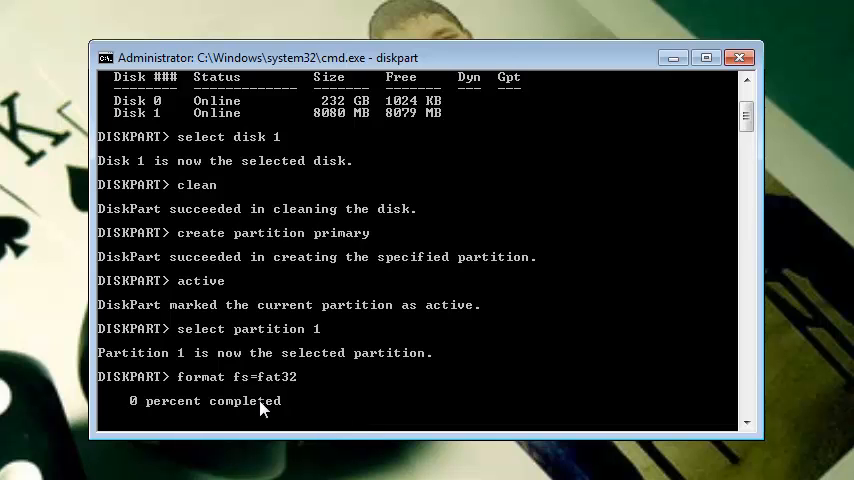
mouse_move(364, 436)
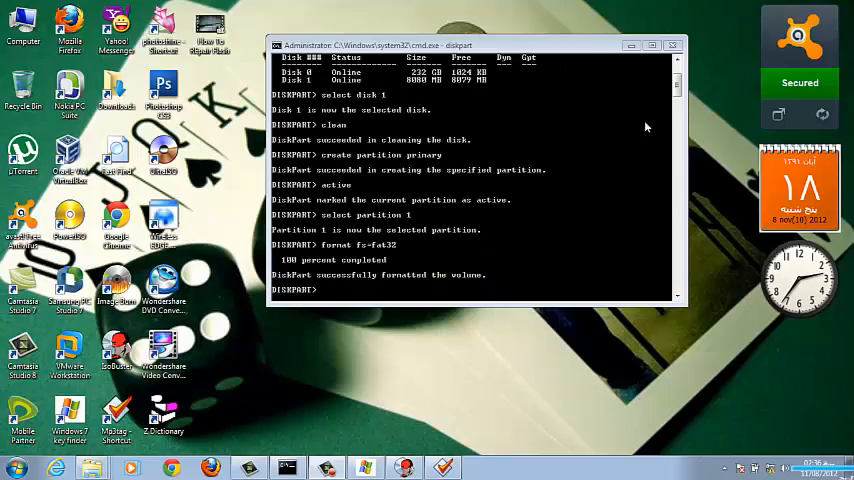
mouse_move(558, 104)
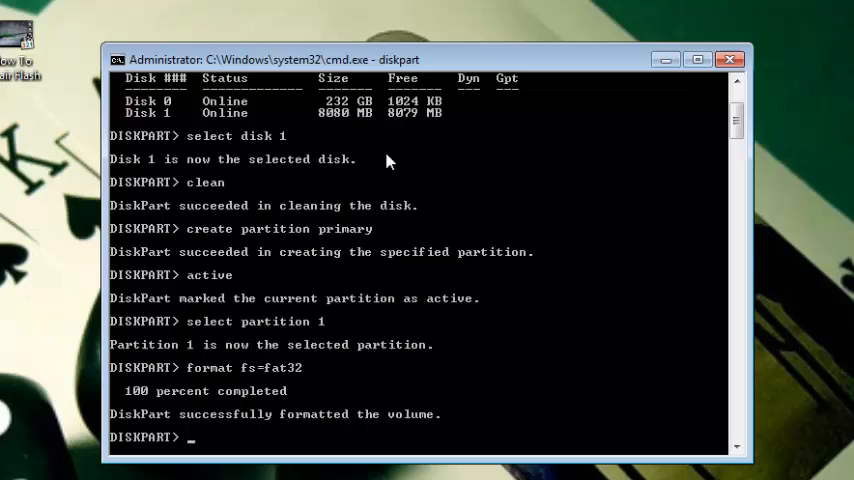
mouse_move(630, 400)
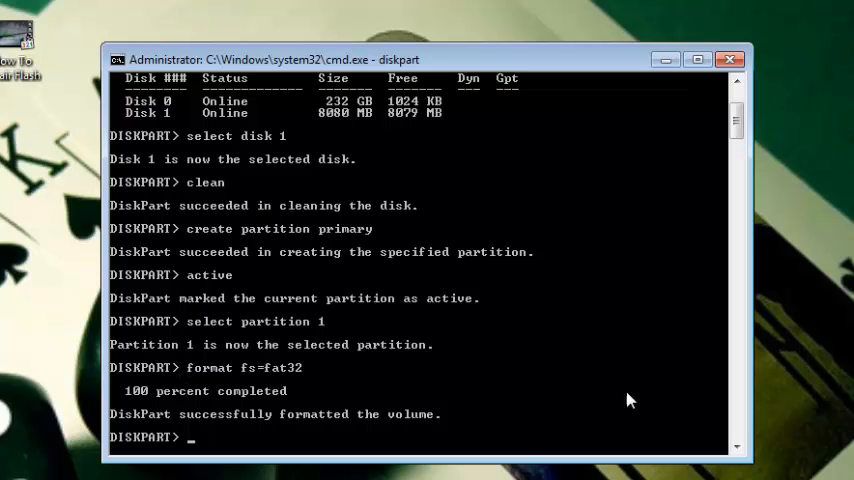
mouse_move(304, 204)
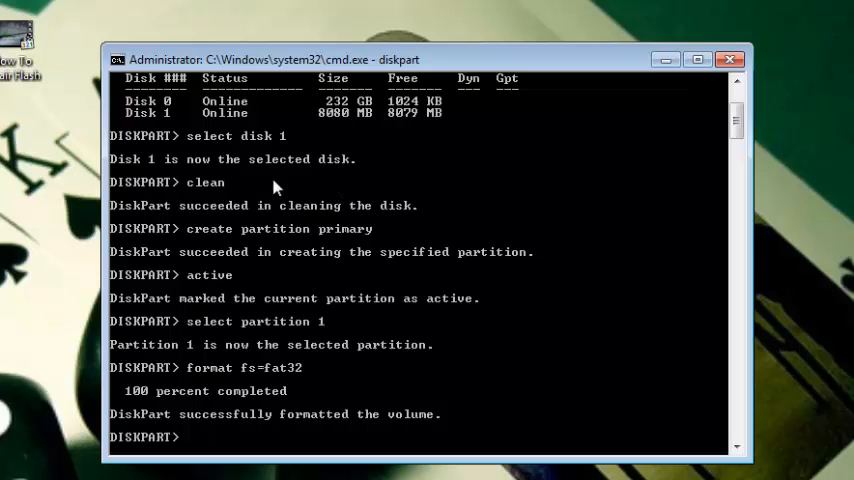
mouse_move(436, 210)
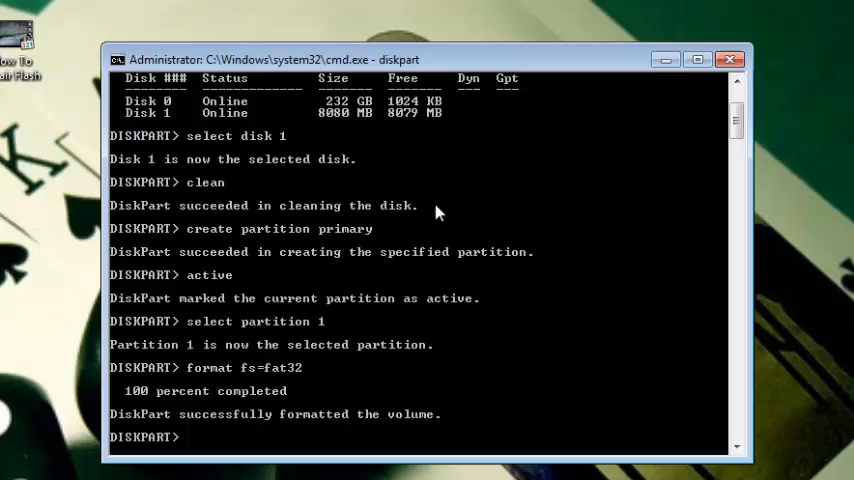
mouse_move(472, 190)
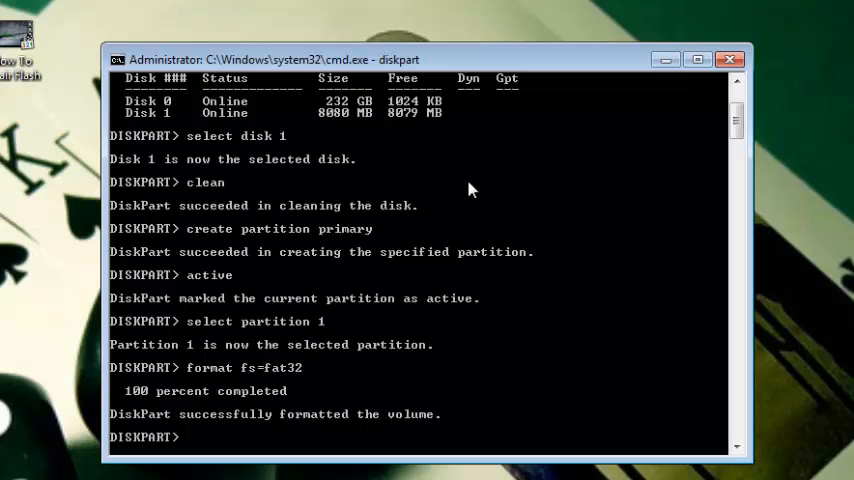
mouse_move(444, 226)
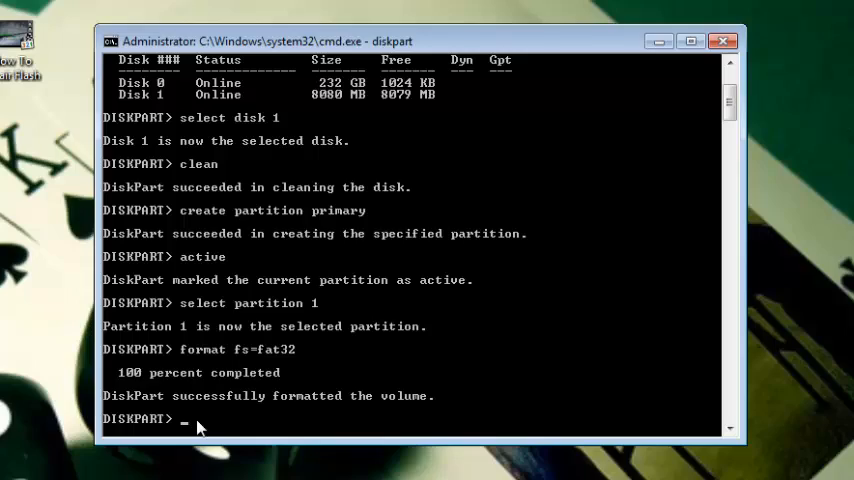
mouse_move(268, 378)
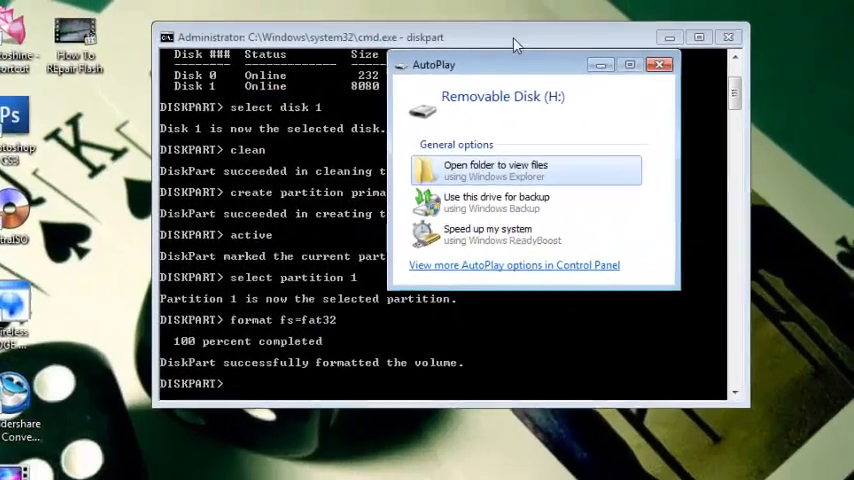
Exit DiskPart with 'exit' and close the command prompt window.
left_click(660, 64)
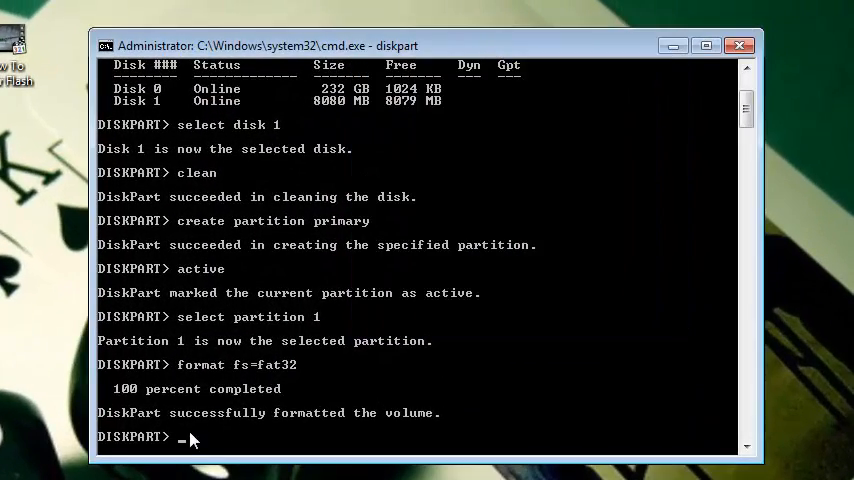
mouse_move(300, 210)
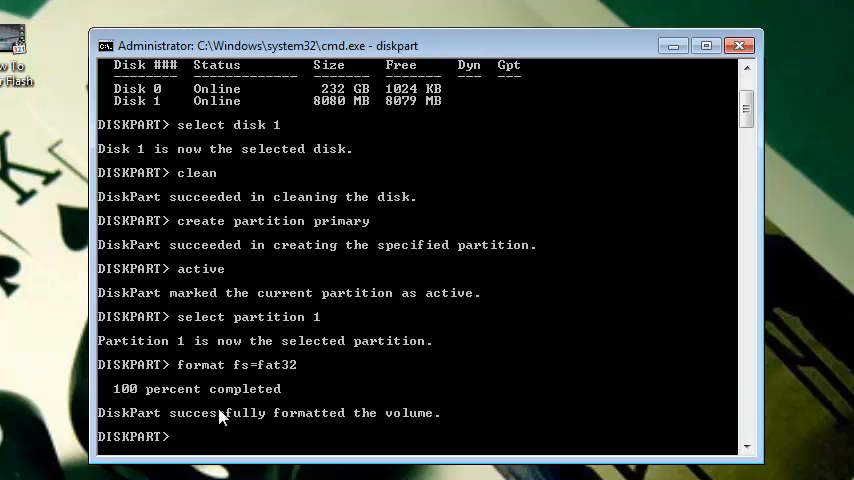
mouse_move(210, 448)
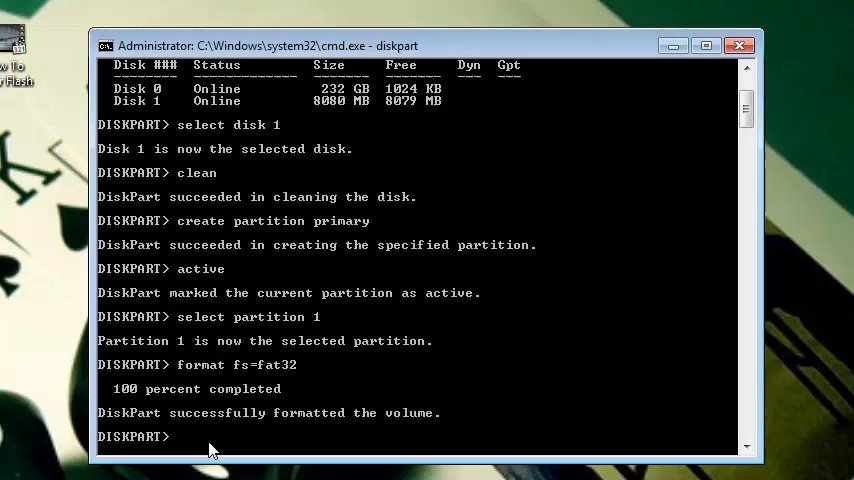
type("exit")
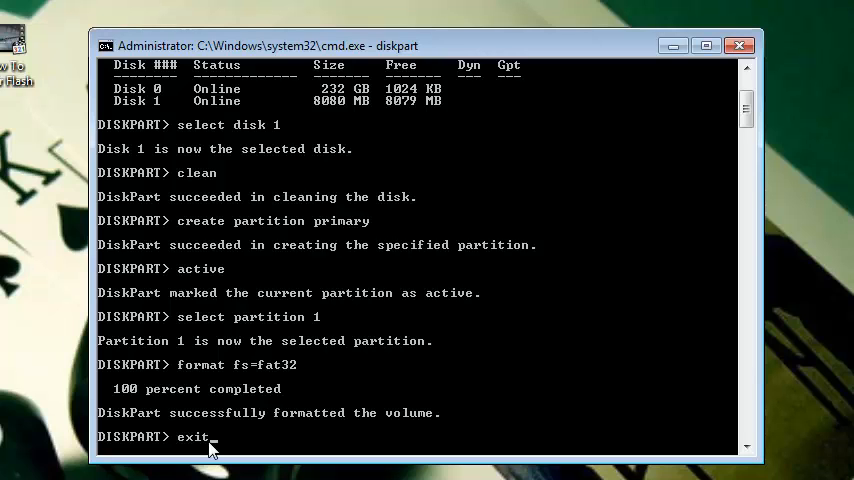
key("Return")
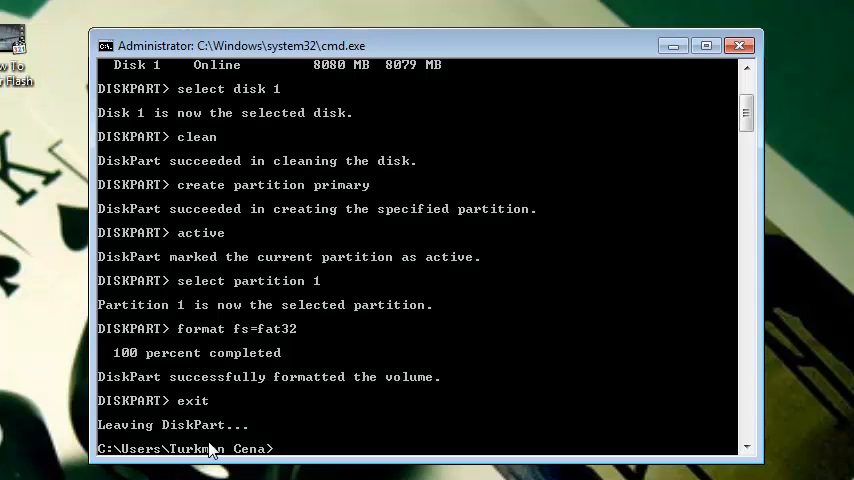
mouse_move(184, 450)
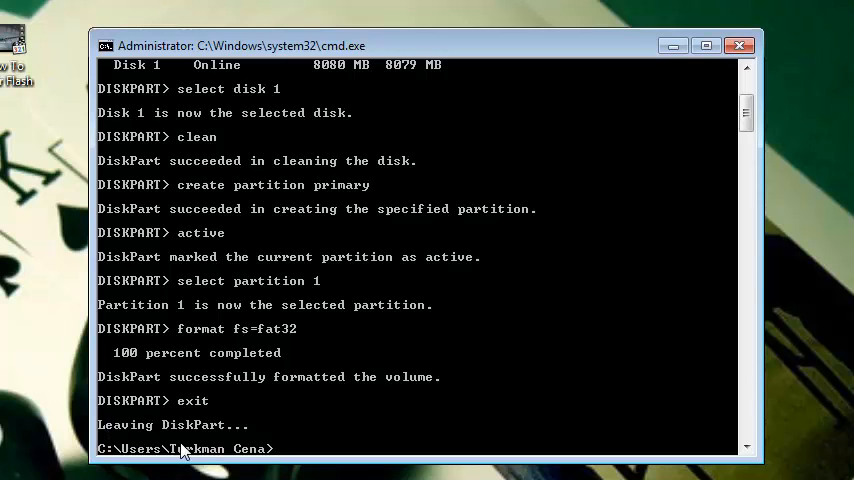
left_click(740, 44)
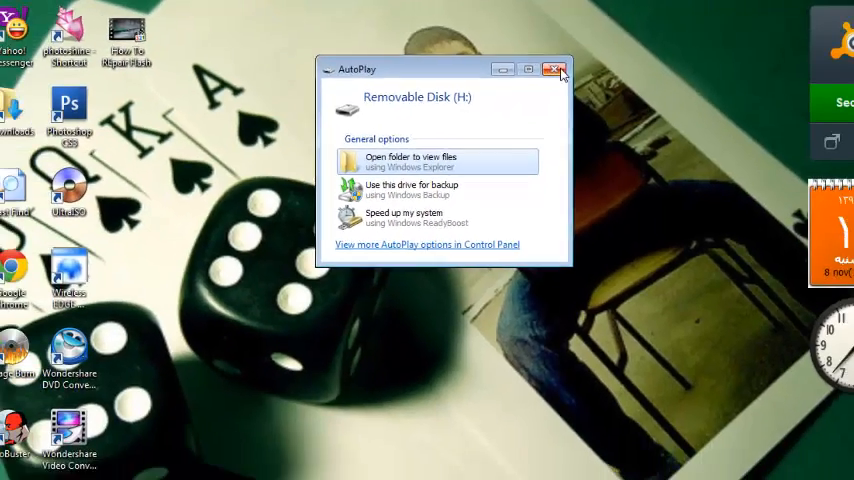
Dismiss AutoPlay and check in Computer that Removable Disk (H:) shows 7.87 GB free.
left_click(556, 68)
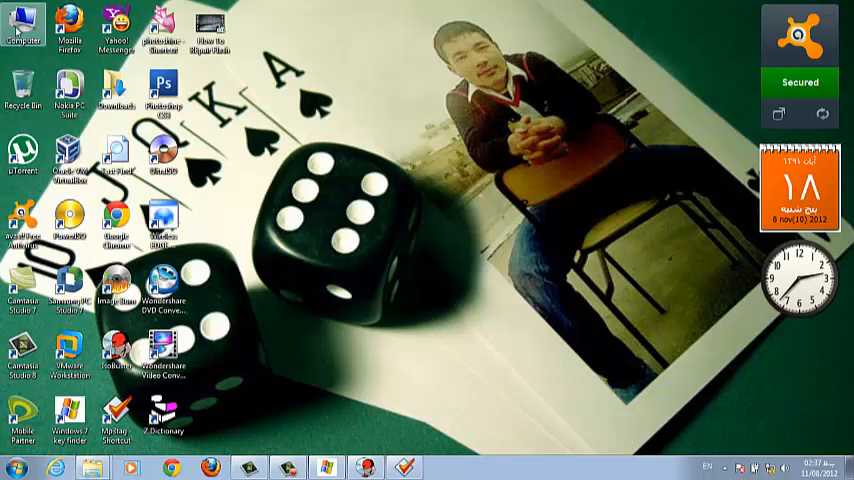
double_click(24, 24)
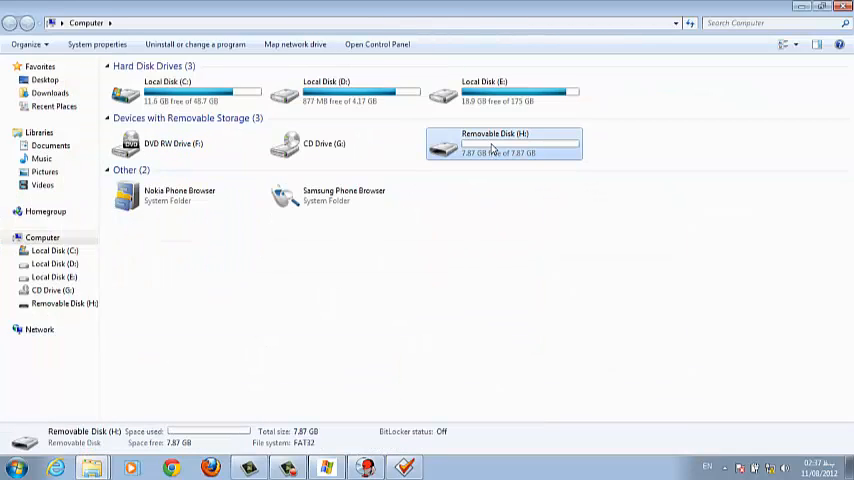
left_click(504, 144)
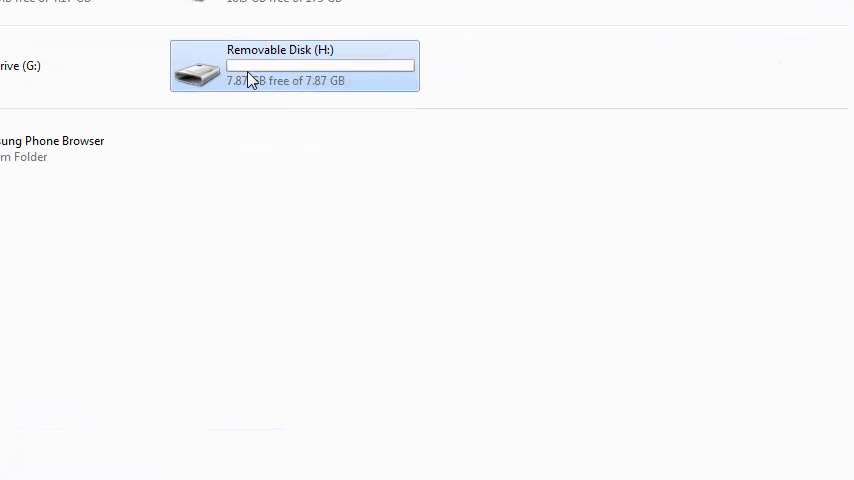
mouse_move(310, 88)
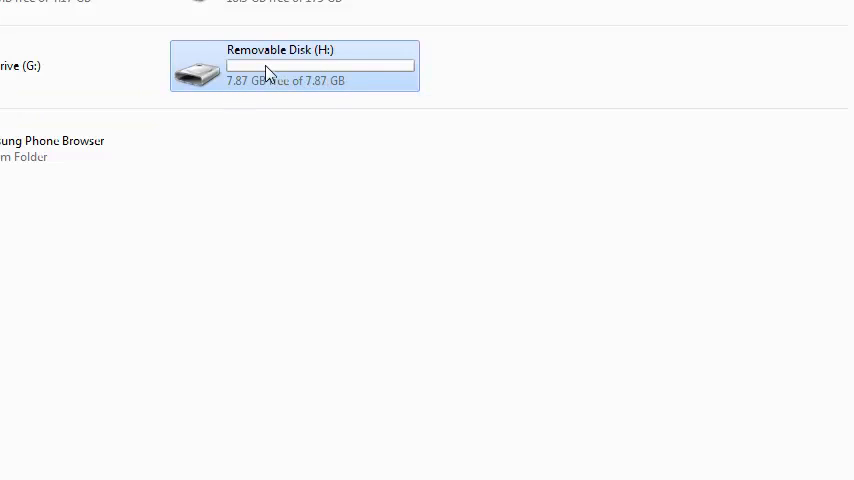
mouse_move(290, 72)
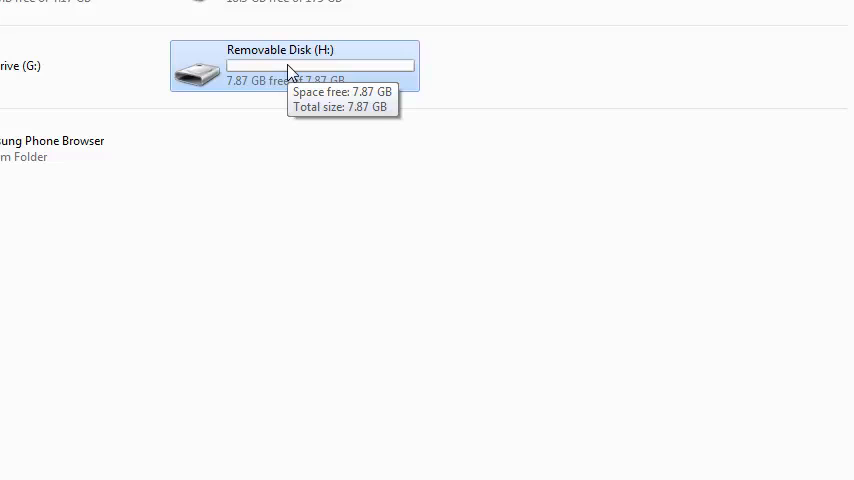
mouse_move(252, 90)
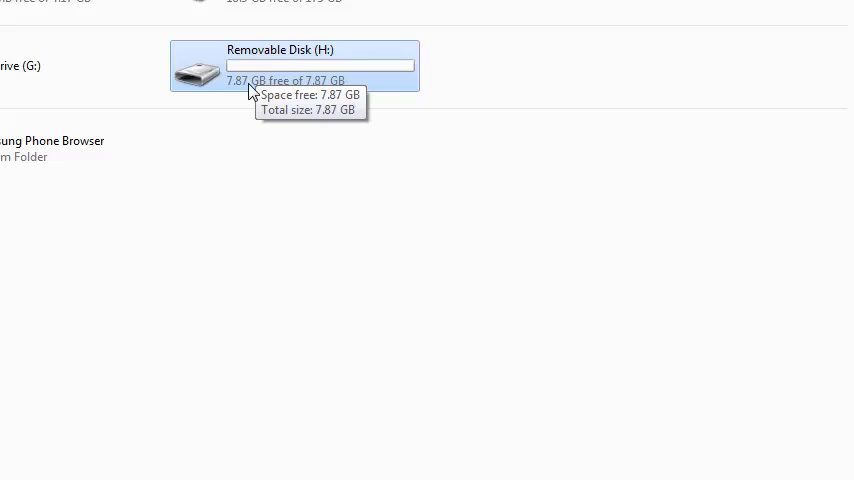
mouse_move(304, 78)
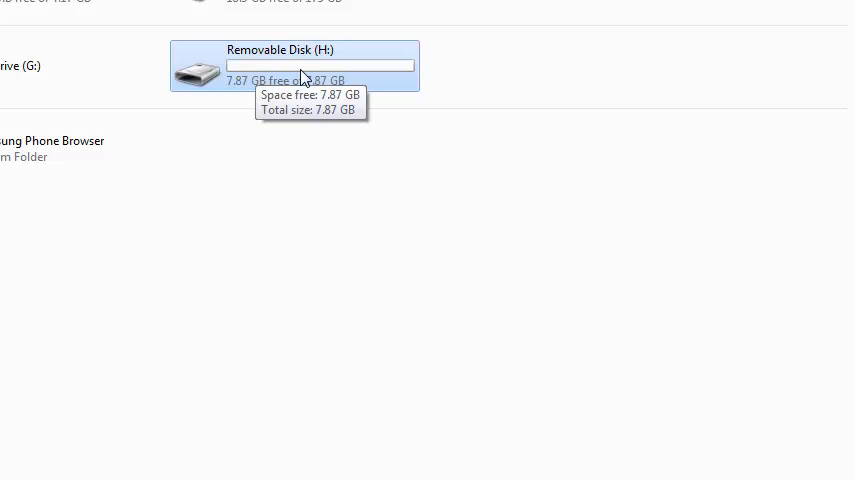
mouse_move(304, 78)
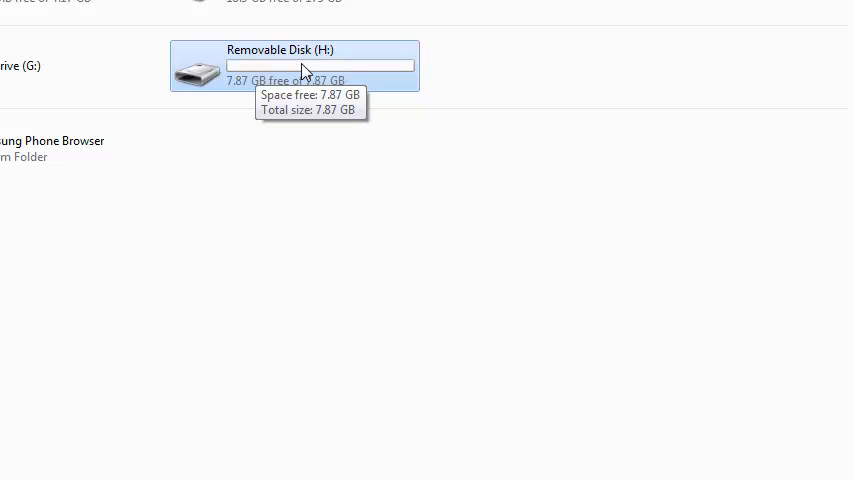
Open Removable Disk (H:) to confirm it is empty, then bring up the Start menu.
double_click(280, 64)
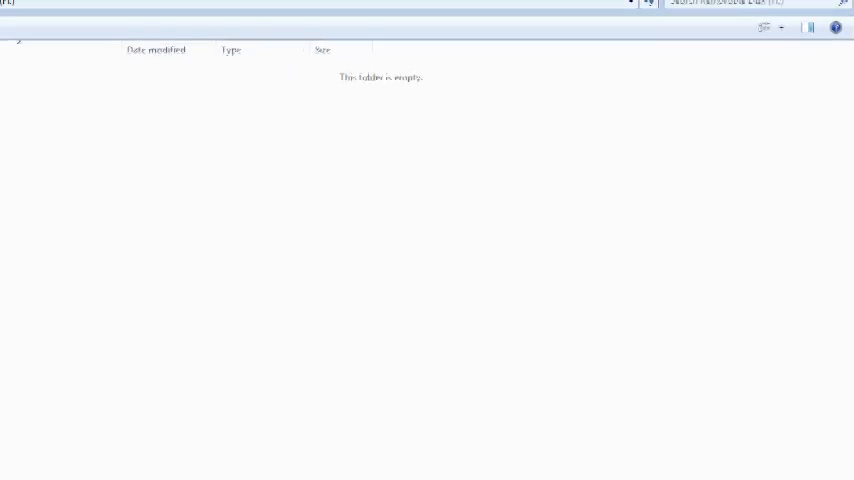
left_click(744, 24)
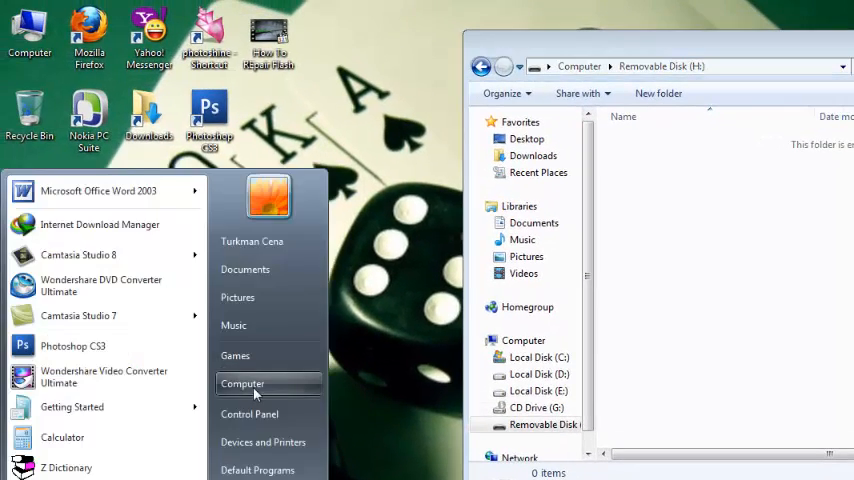
From Computer, reach the MP3 songs on Local Disk (E:) and copy them onto Removable Disk (H:).
left_click(242, 384)
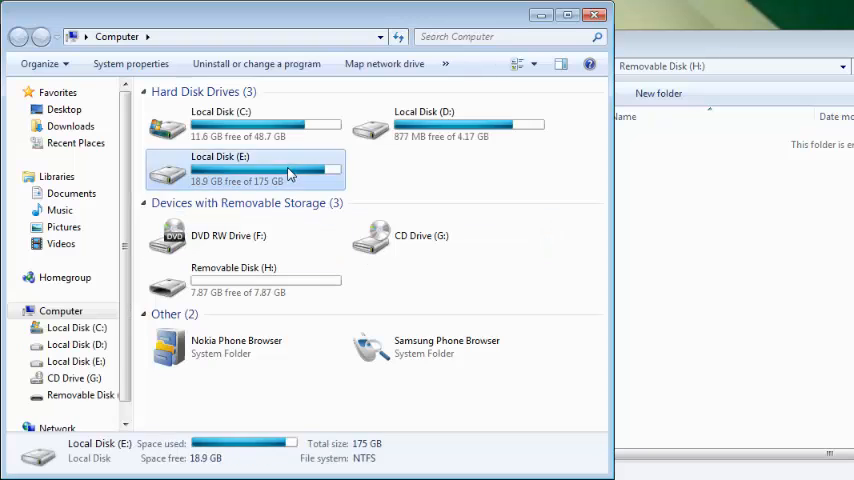
double_click(264, 170)
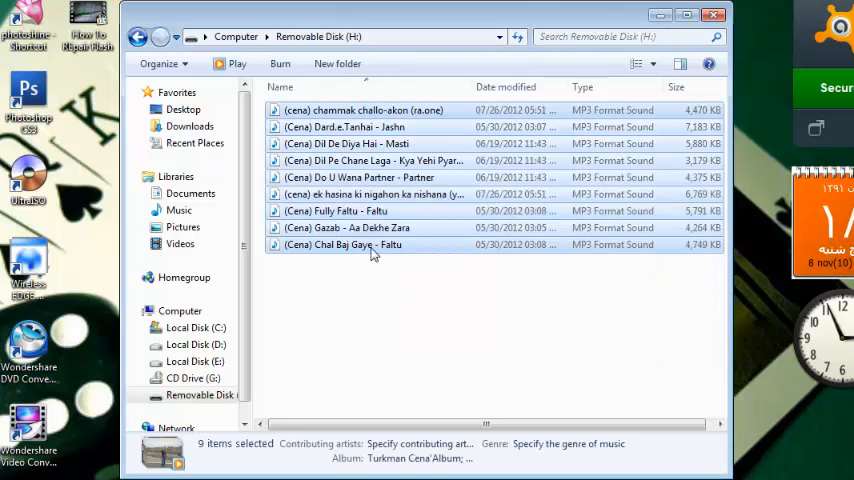
left_click(342, 244)
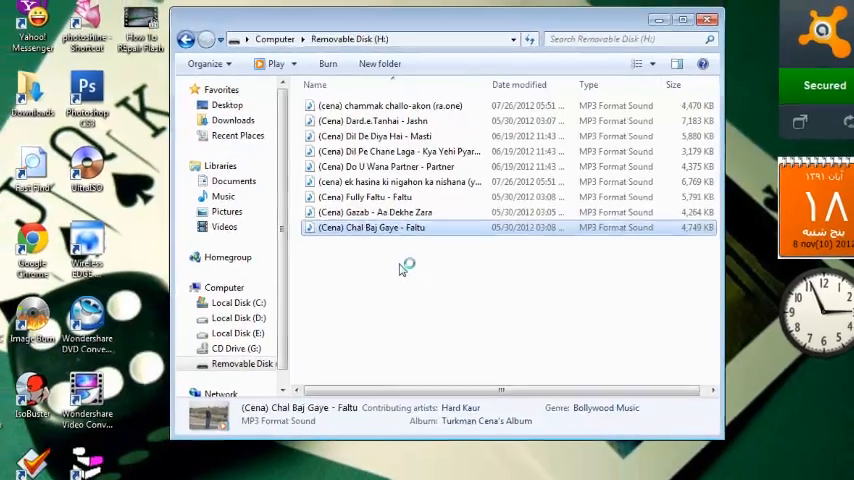
Play 'Chal Baj Gaye - Faltu' from the flash drive to test it, then clear the windows off the desktop.
double_click(372, 228)
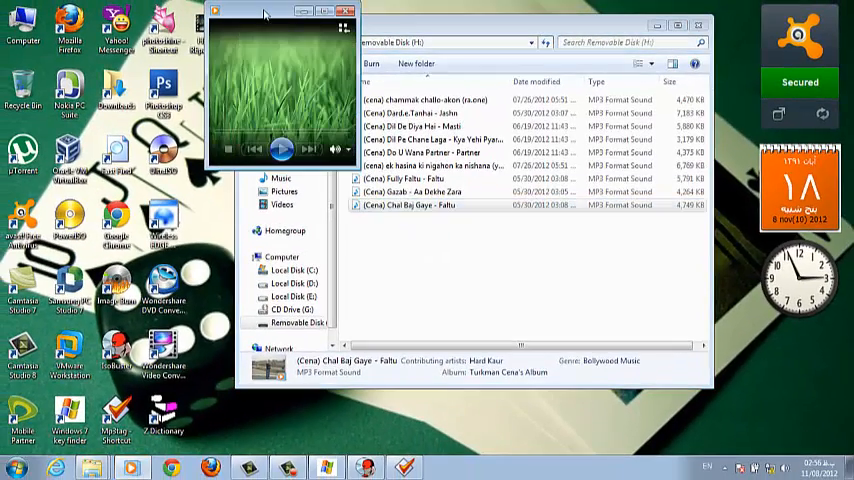
left_click(280, 148)
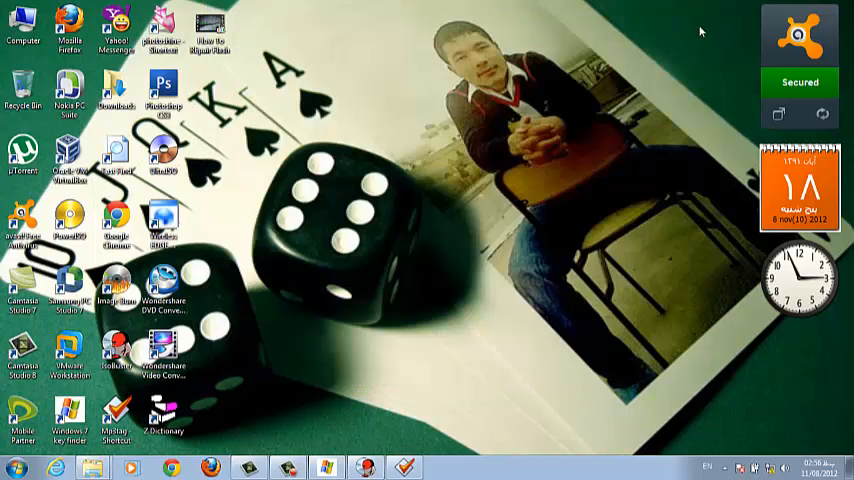
mouse_move(408, 94)
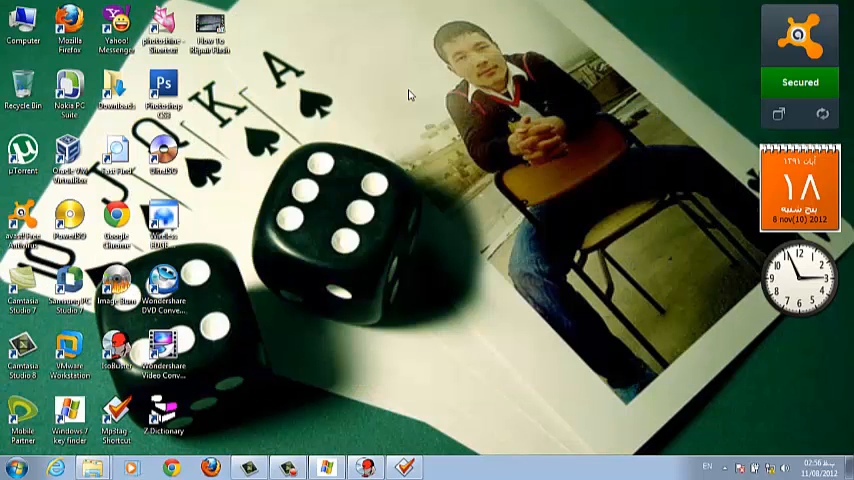
right_click(408, 96)
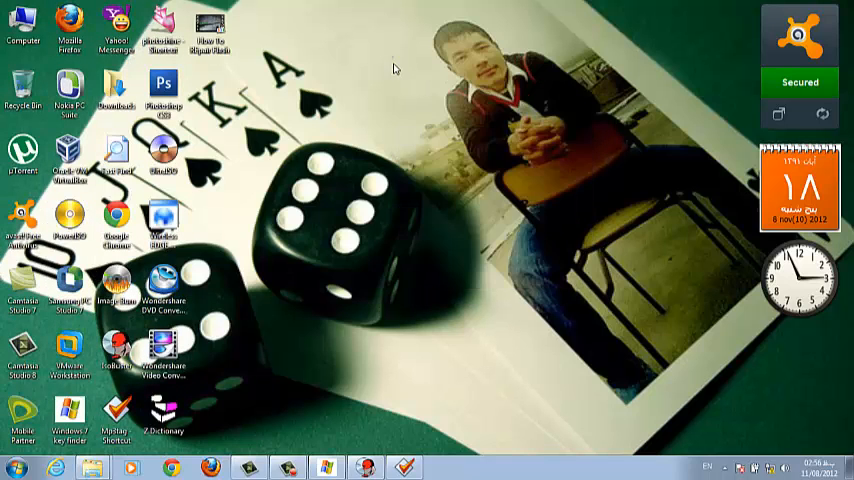
right_click(394, 68)
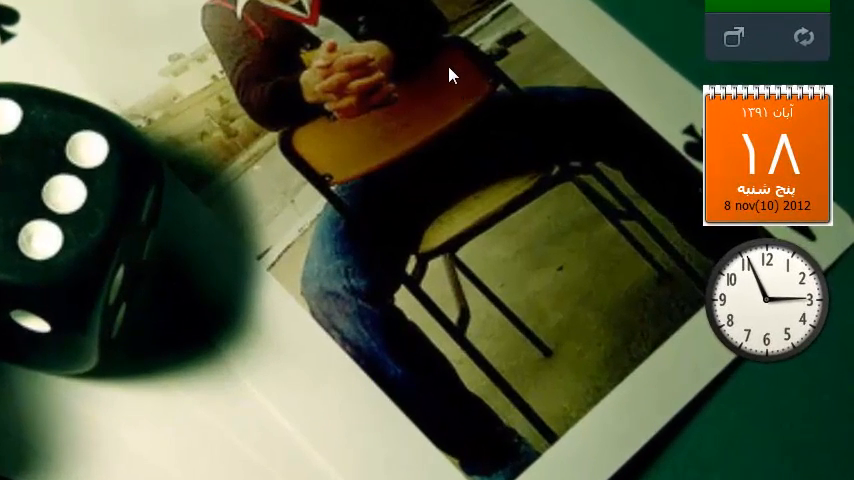
right_click(450, 76)
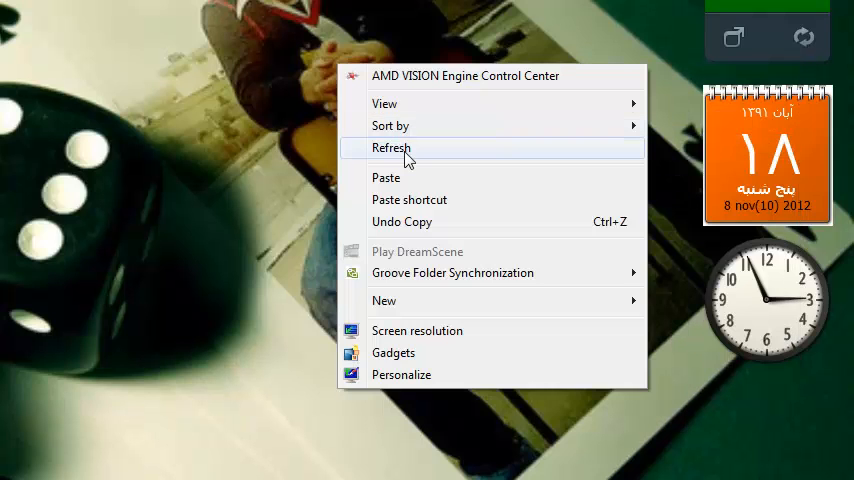
left_click(392, 148)
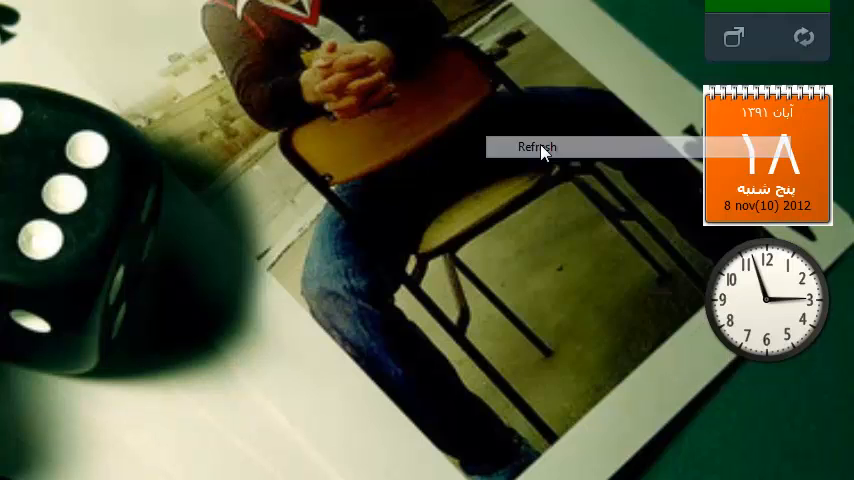
left_click(536, 146)
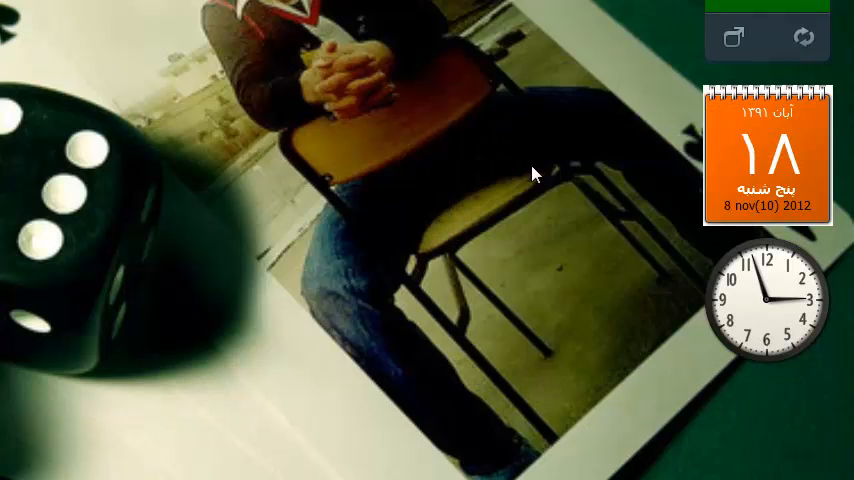